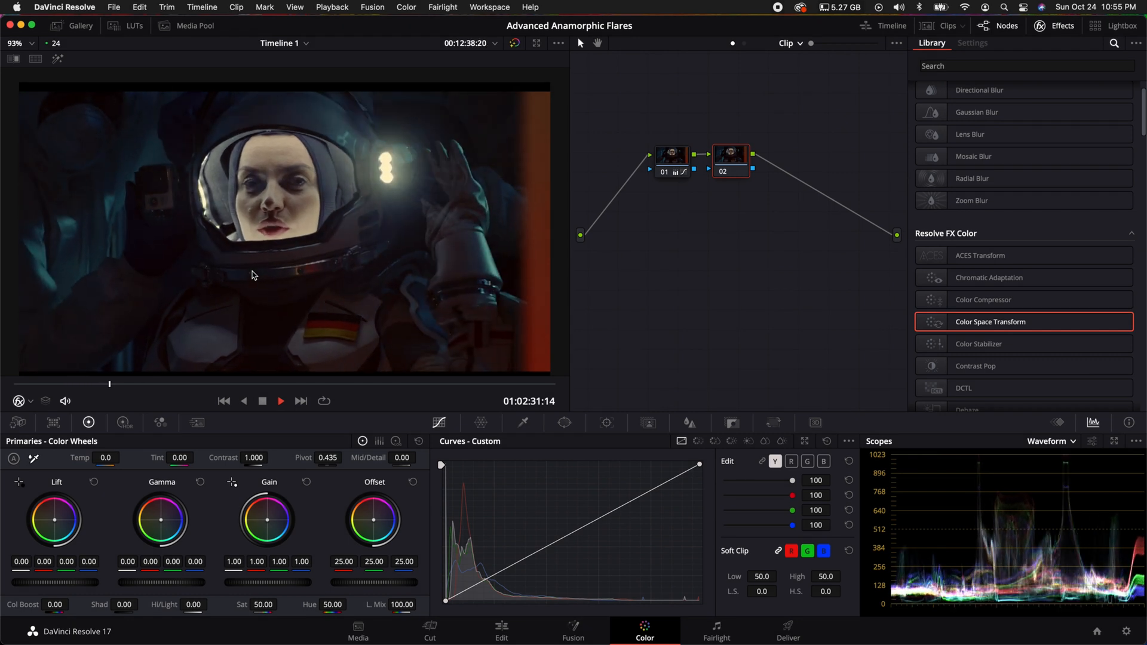
Pause playback, select node 02 and search the Effects Library for 'lens'.
{"action": "left_click", "coordinate": [281, 401]}
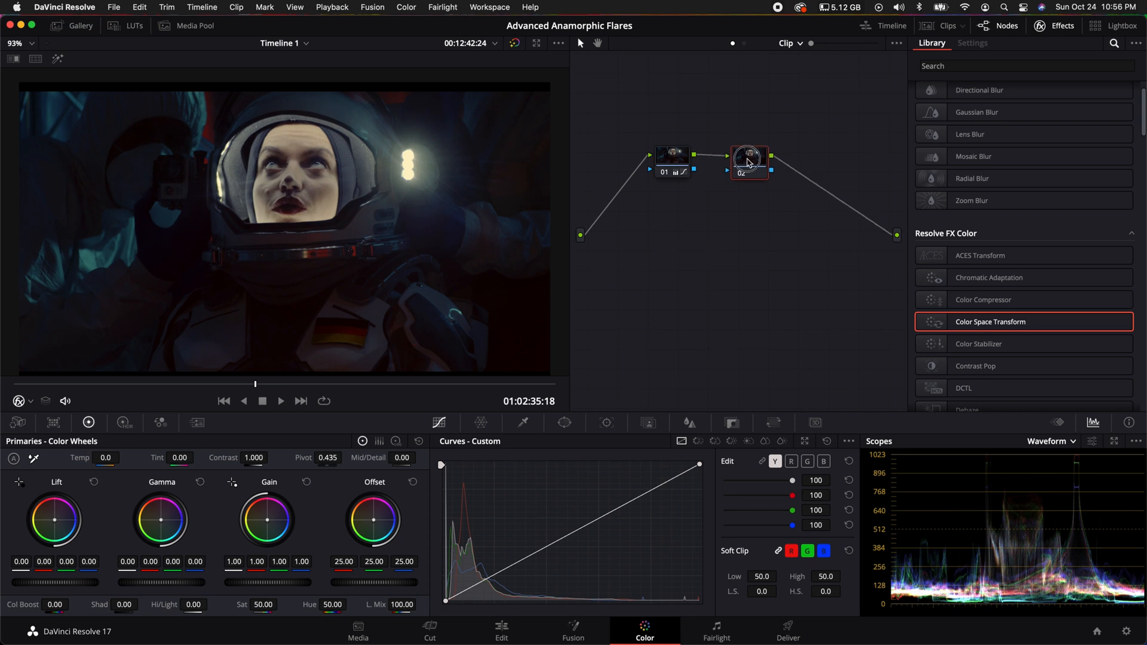
{"action": "left_click", "coordinate": [747, 159]}
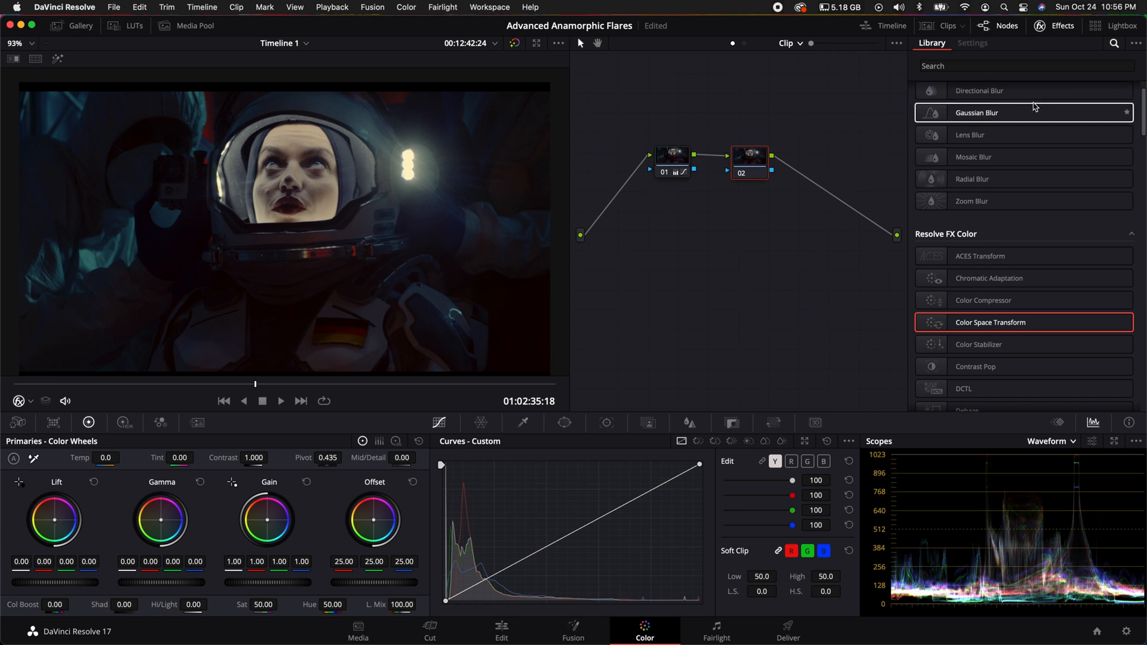
{"action": "type", "text": "lens"}
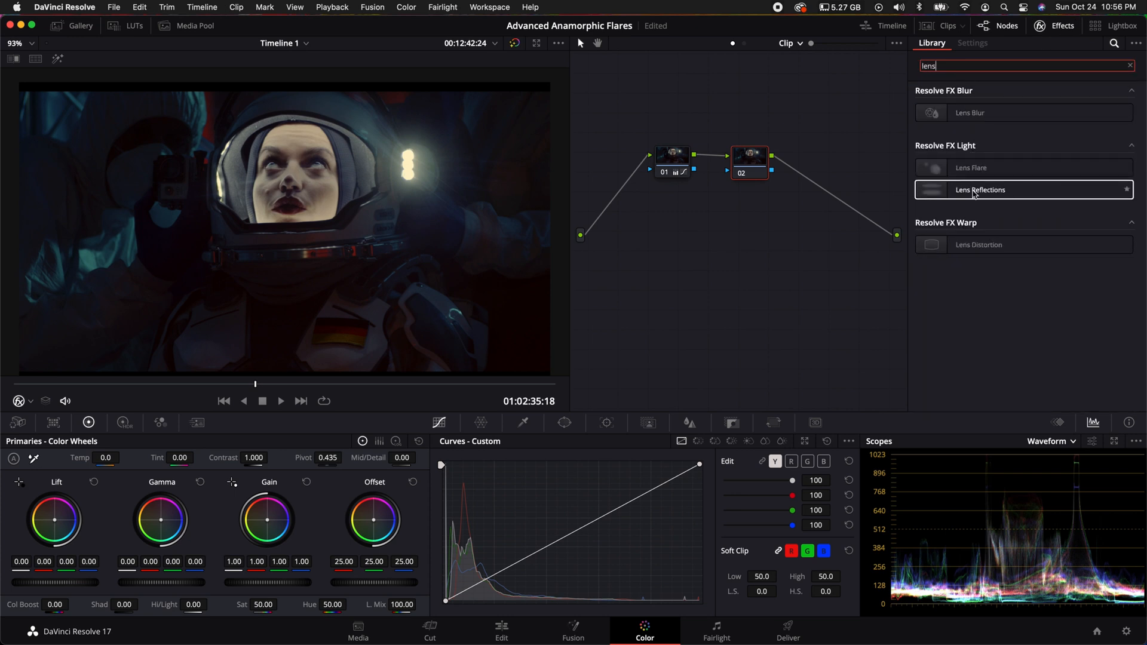
Apply Lens Reflections to node 02 with the Streaks preset, then pause playback.
{"action": "left_click_drag", "start_coordinate": [980, 189], "coordinate": [815, 118]}
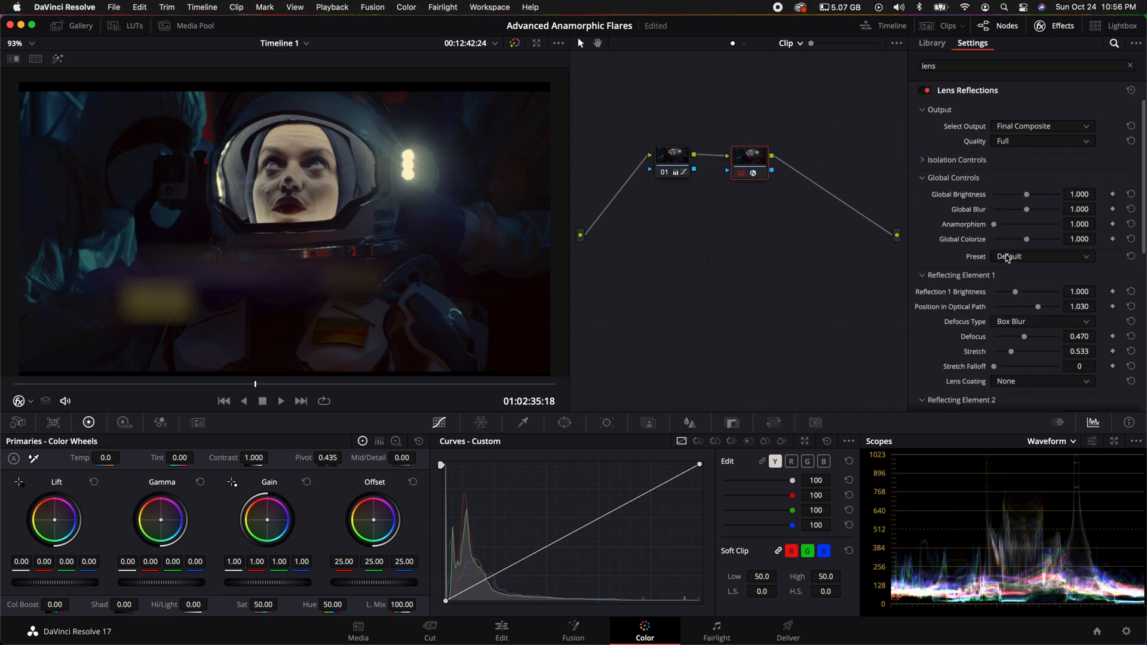
{"action": "left_click", "coordinate": [1043, 256]}
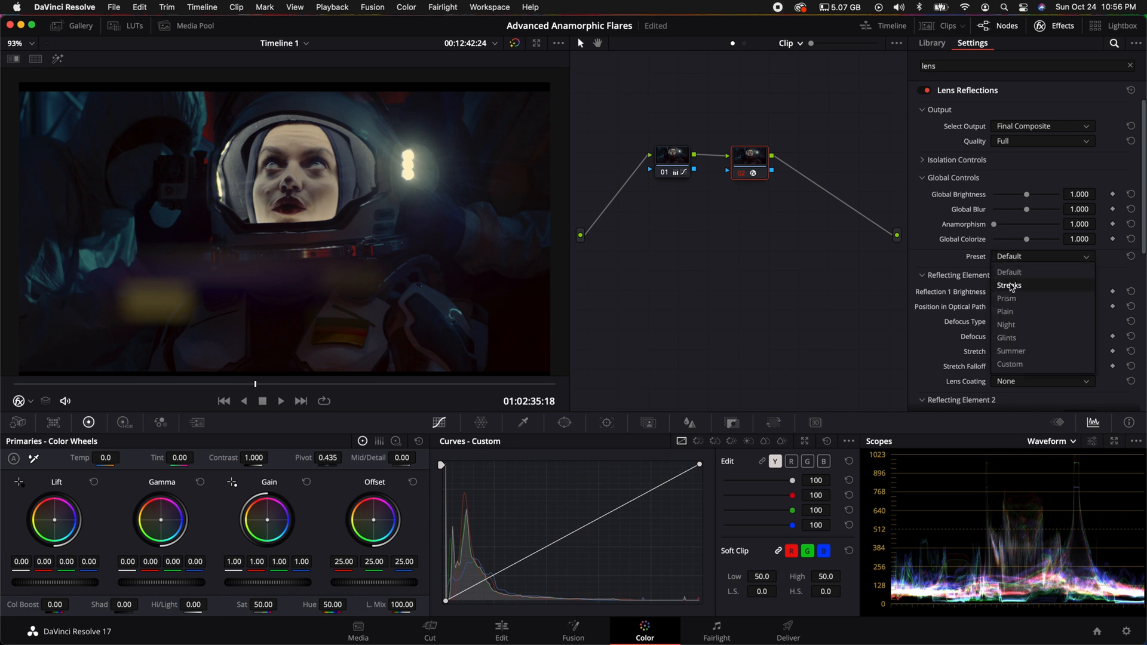
{"action": "left_click", "coordinate": [1010, 286]}
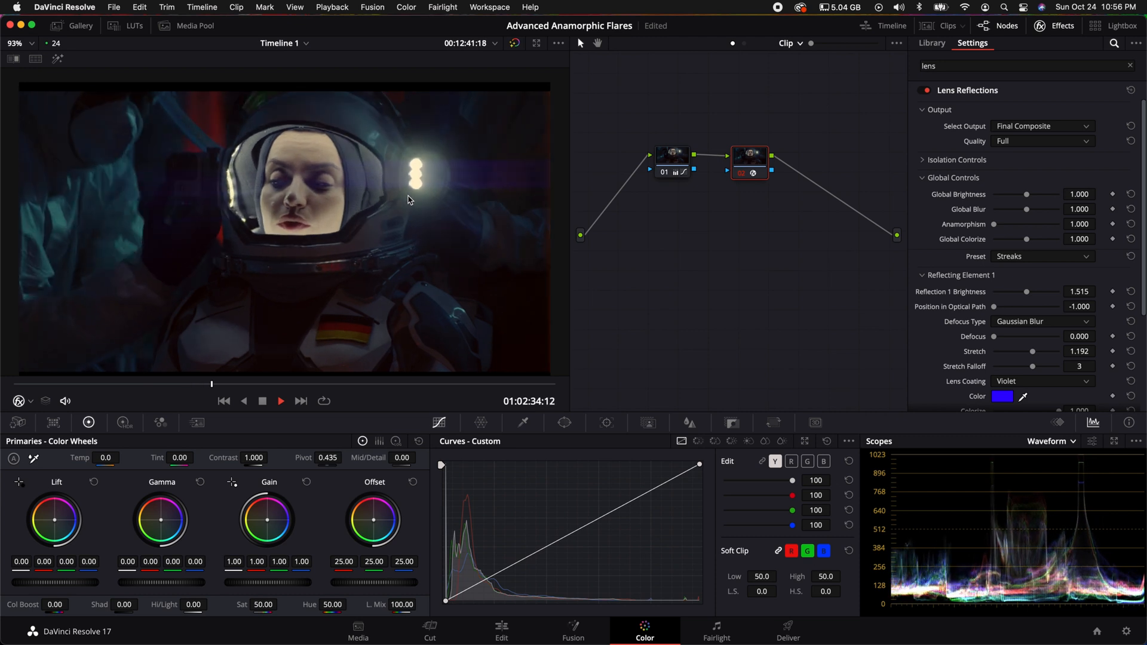
{"action": "left_click", "coordinate": [281, 401]}
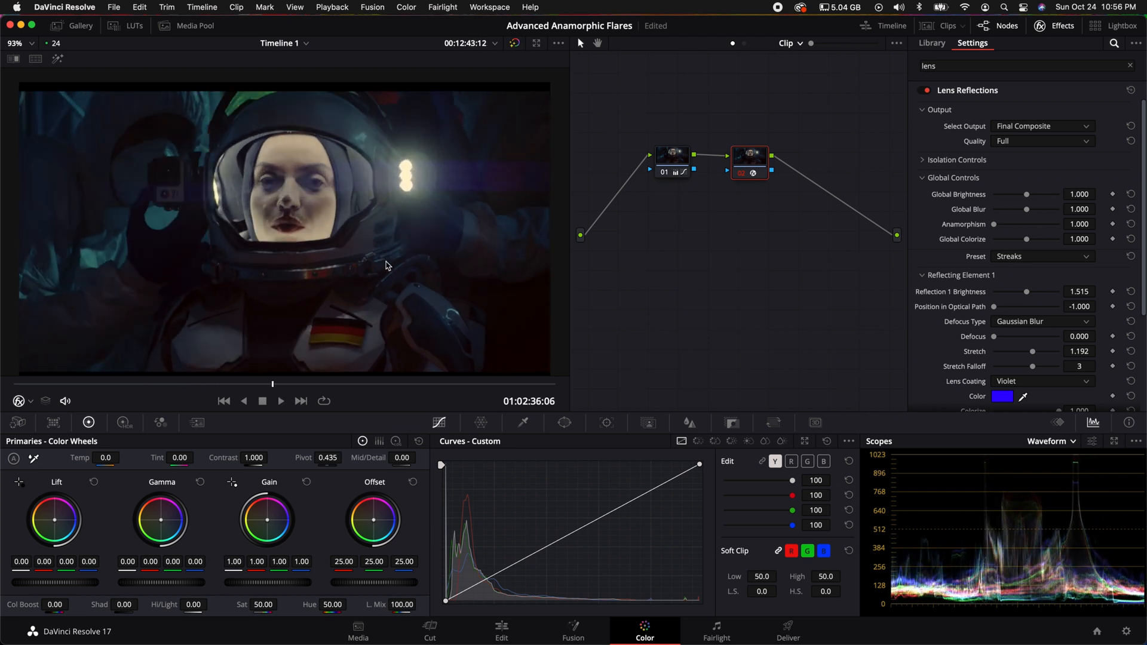
{"action": "scroll", "scroll_direction": "down", "scroll_amount": 3}
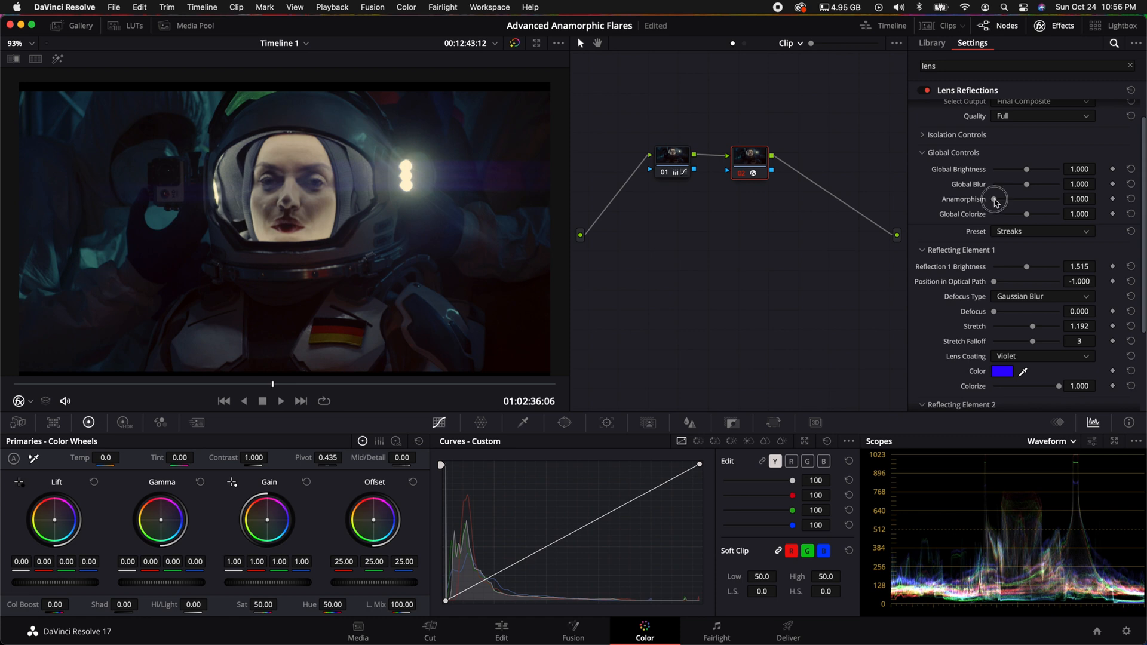
Set Anamorphism to 4.000 and give Reflecting Element 1 a custom blue colour.
{"action": "left_click_drag", "start_coordinate": [1027, 199], "coordinate": [1062, 199]}
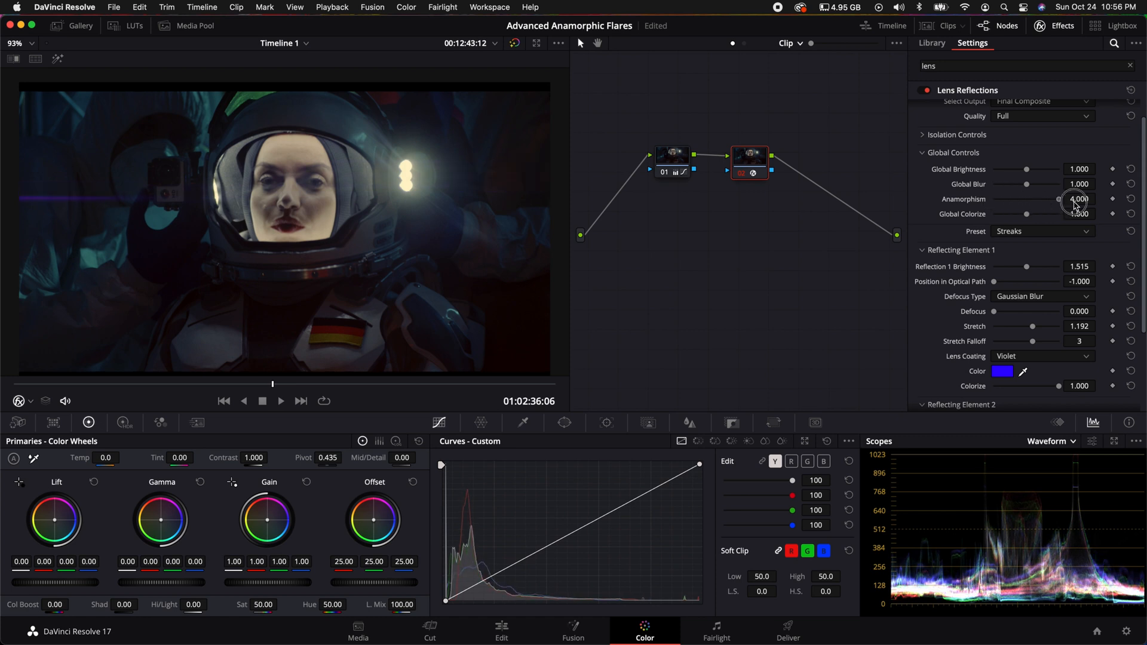
{"action": "scroll", "scroll_direction": "down", "scroll_amount": 3}
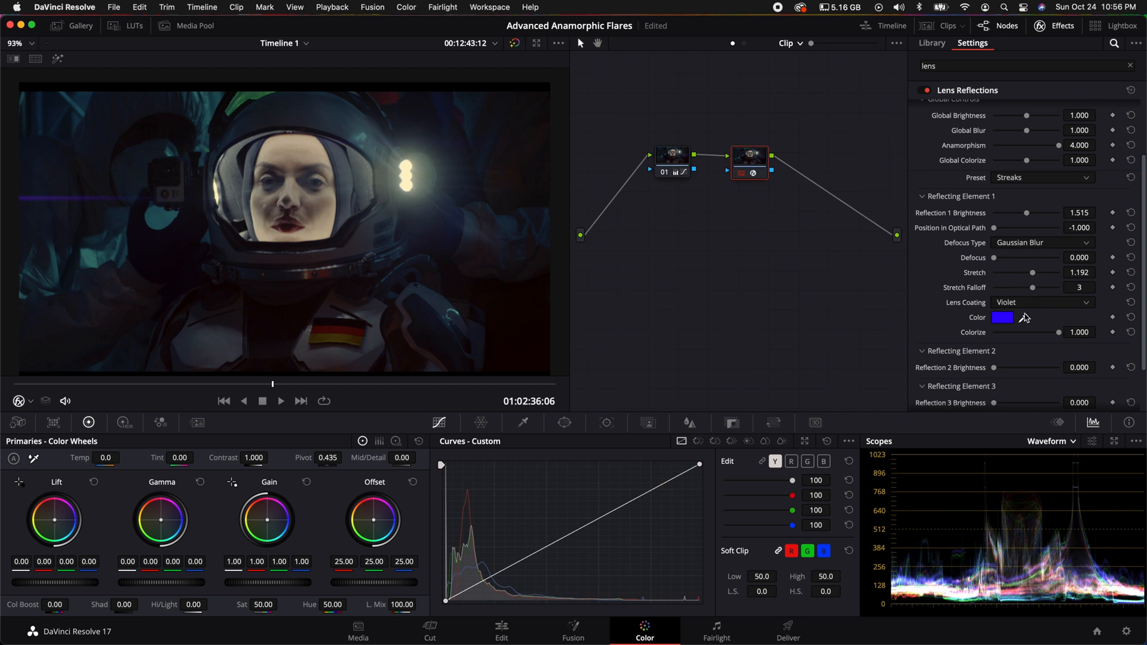
{"action": "left_click", "coordinate": [1003, 317]}
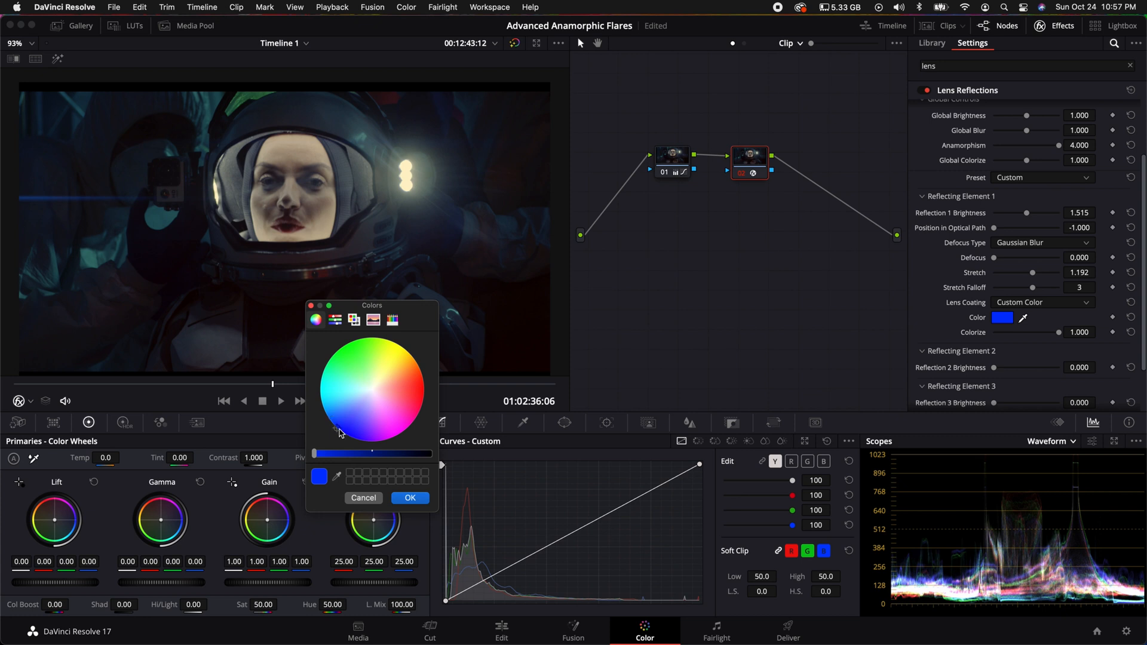
{"action": "left_click", "coordinate": [410, 498]}
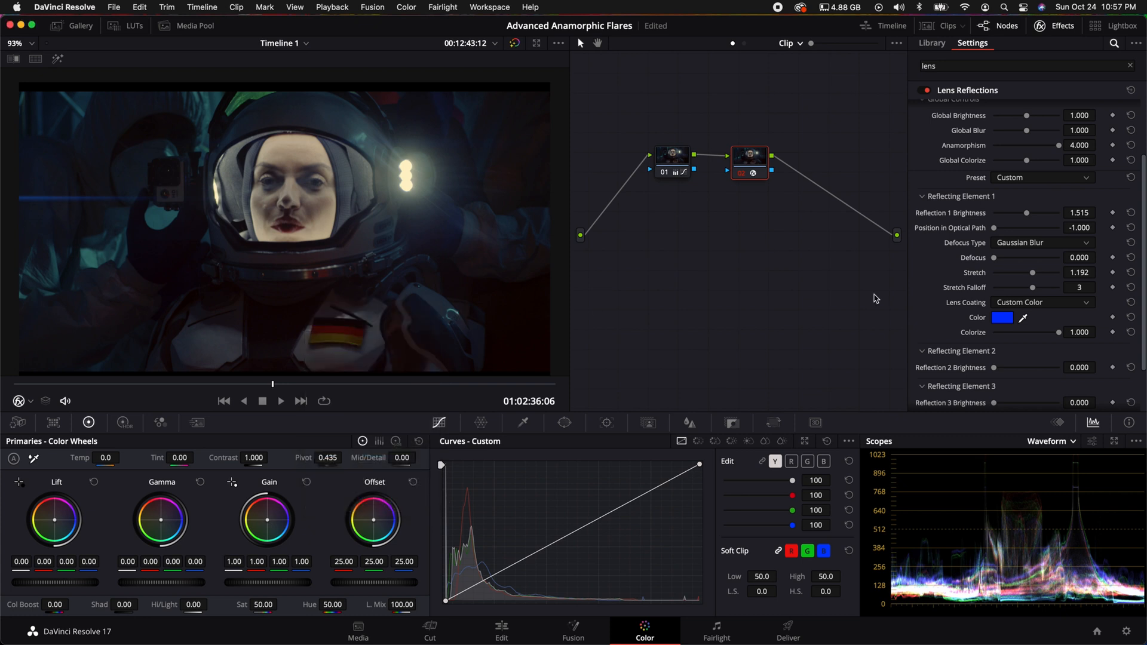
{"action": "mouse_move", "coordinate": [931, 235]}
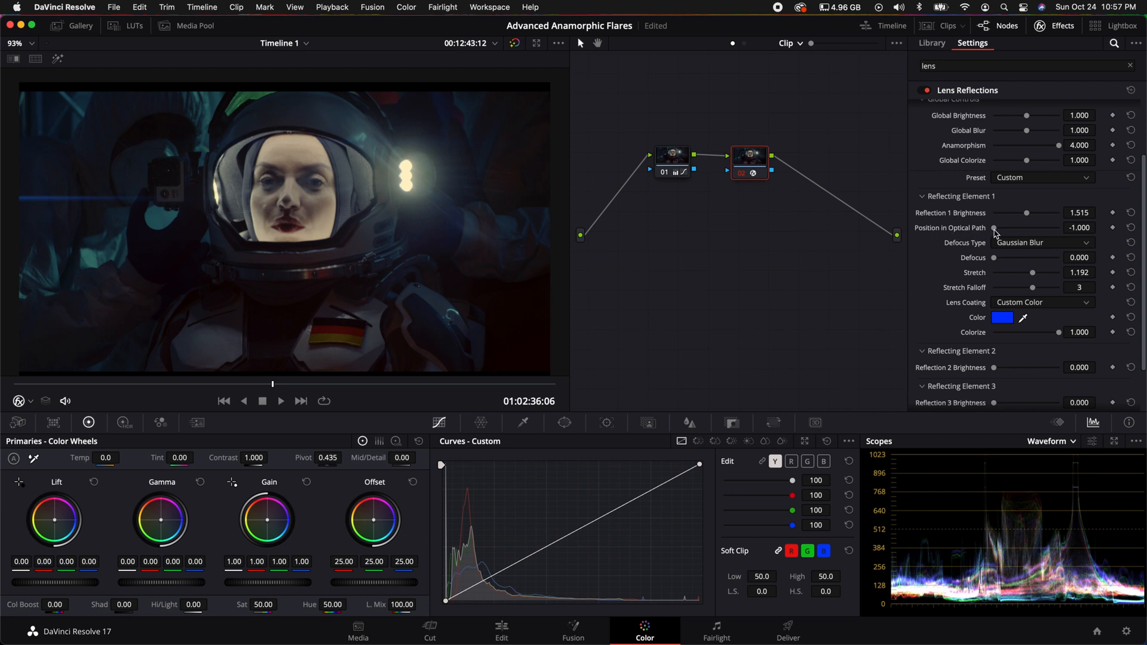
Set Reflection 1's optical path position to -0.229 and brightness to about 3.0.
{"action": "left_click_drag", "start_coordinate": [995, 227], "coordinate": [1026, 228]}
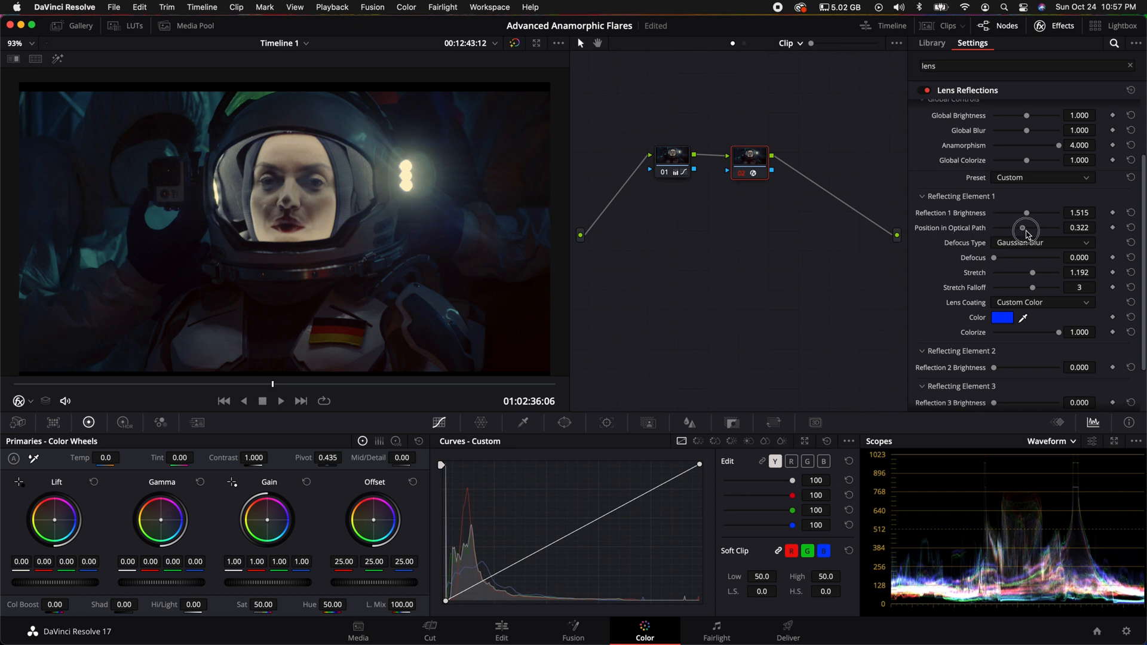
{"action": "left_click_drag", "start_coordinate": [1026, 228], "coordinate": [1053, 227]}
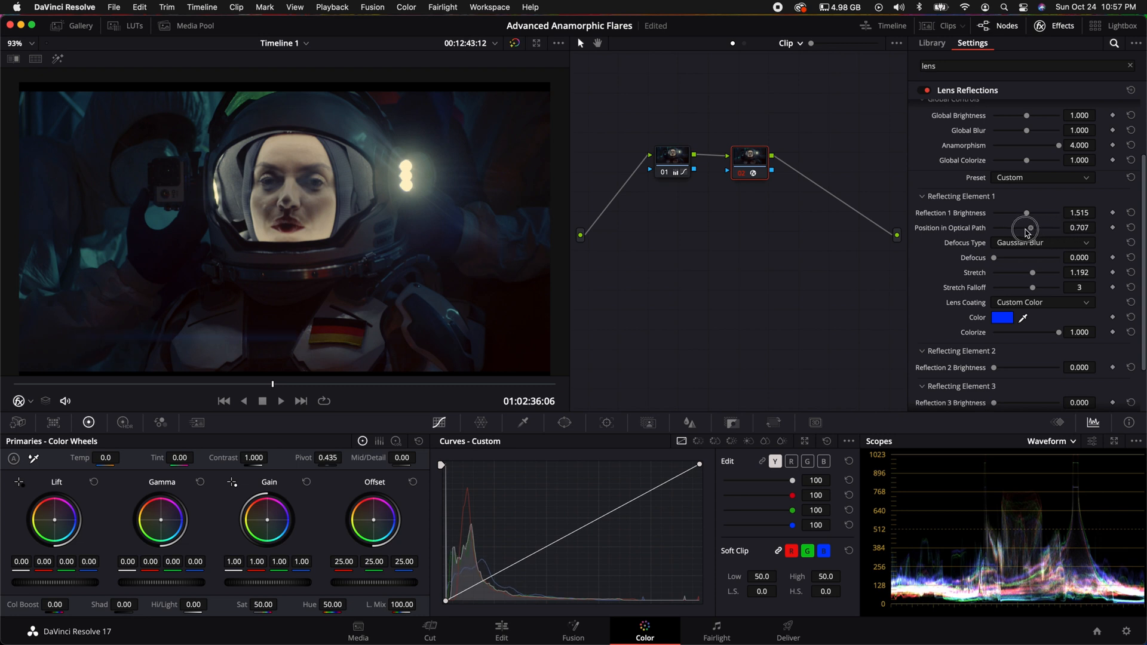
{"action": "left_click_drag", "start_coordinate": [1025, 227], "coordinate": [992, 227]}
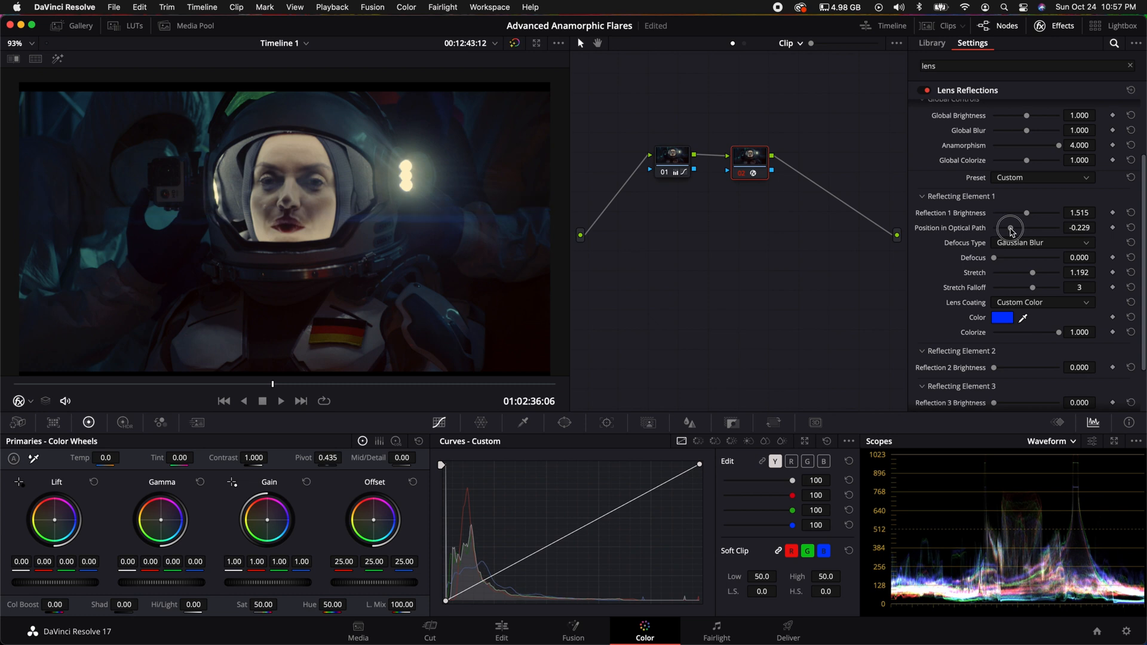
{"action": "left_click", "coordinate": [281, 401]}
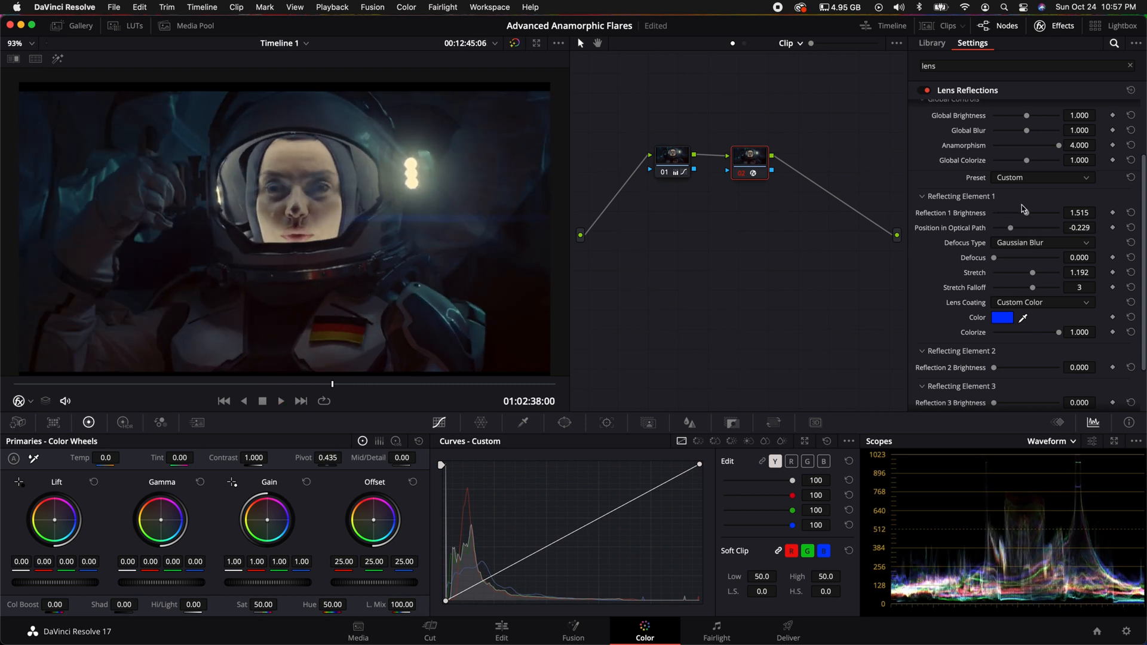
{"action": "left_click_drag", "start_coordinate": [1017, 213], "coordinate": [1030, 212]}
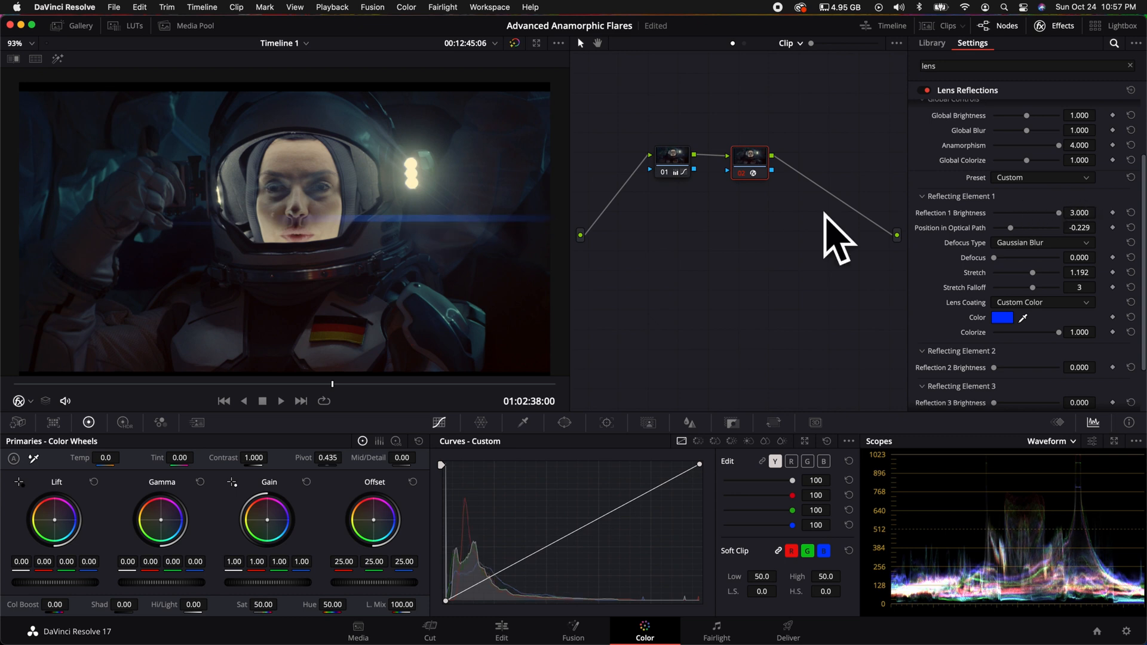
{"action": "left_click_drag", "start_coordinate": [1027, 115], "coordinate": [1040, 115]}
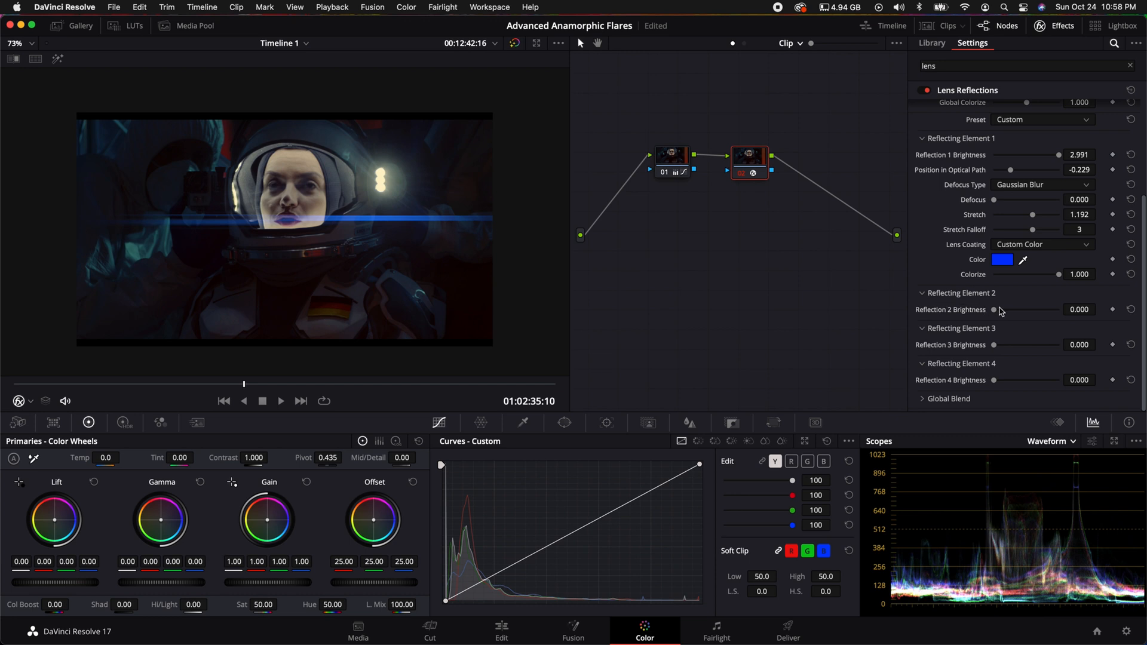
Brighten the second reflection to about 1.7 and give it a custom blue colour.
{"action": "left_click_drag", "start_coordinate": [995, 309], "coordinate": [1006, 309]}
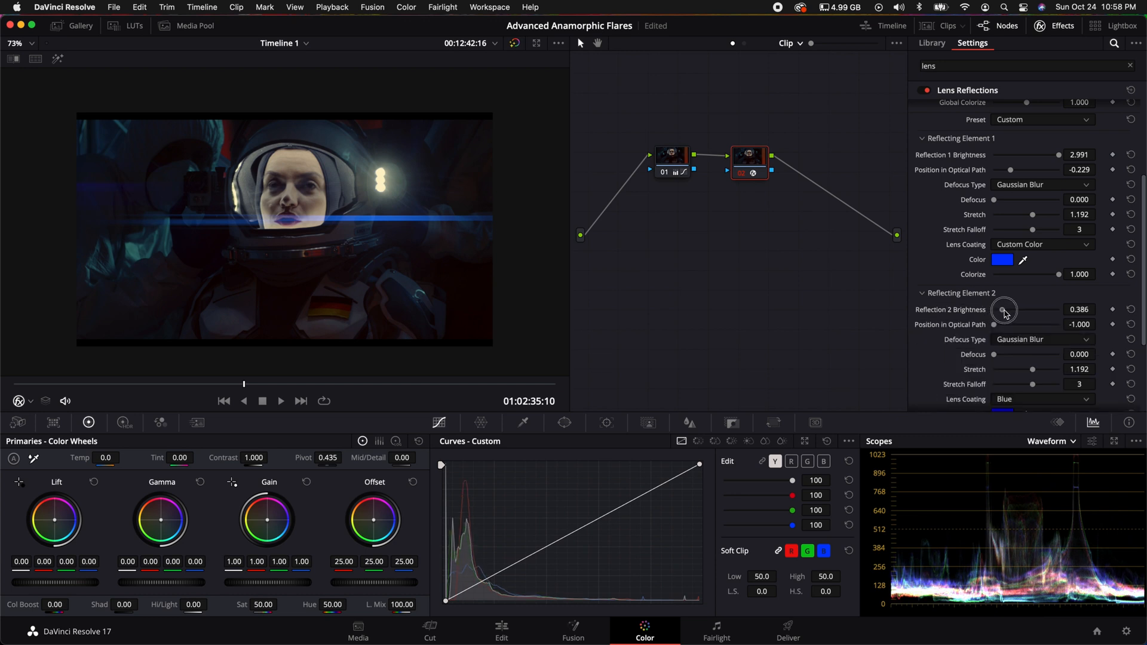
{"action": "left_click_drag", "start_coordinate": [1004, 310], "coordinate": [1032, 310]}
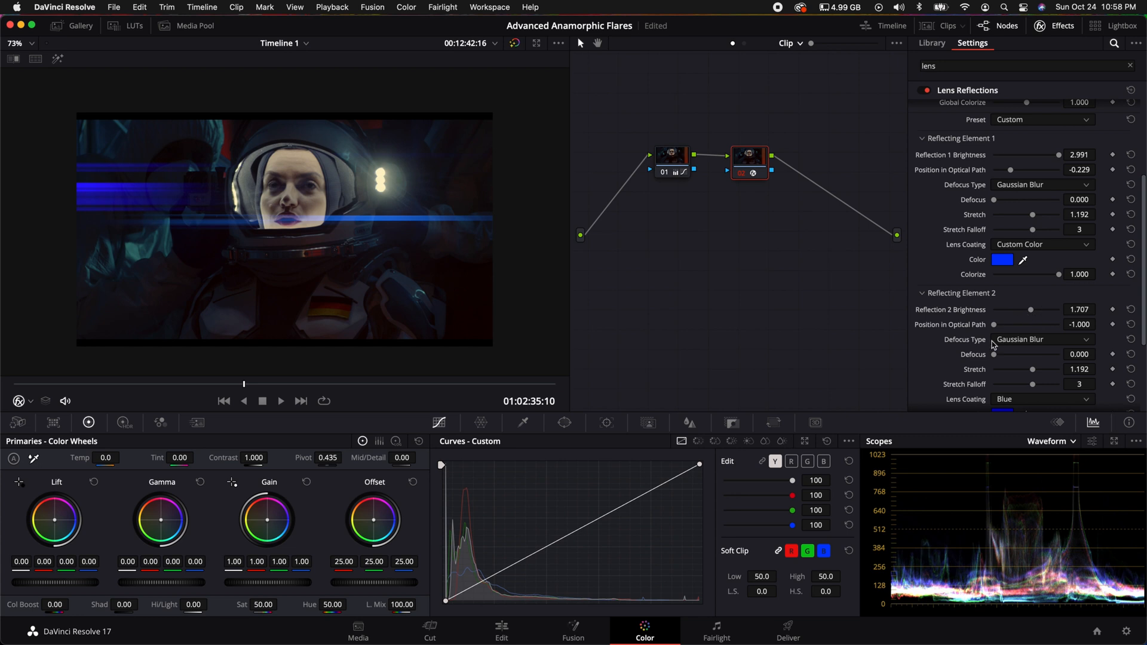
{"action": "scroll", "scroll_direction": "down", "scroll_amount": 3}
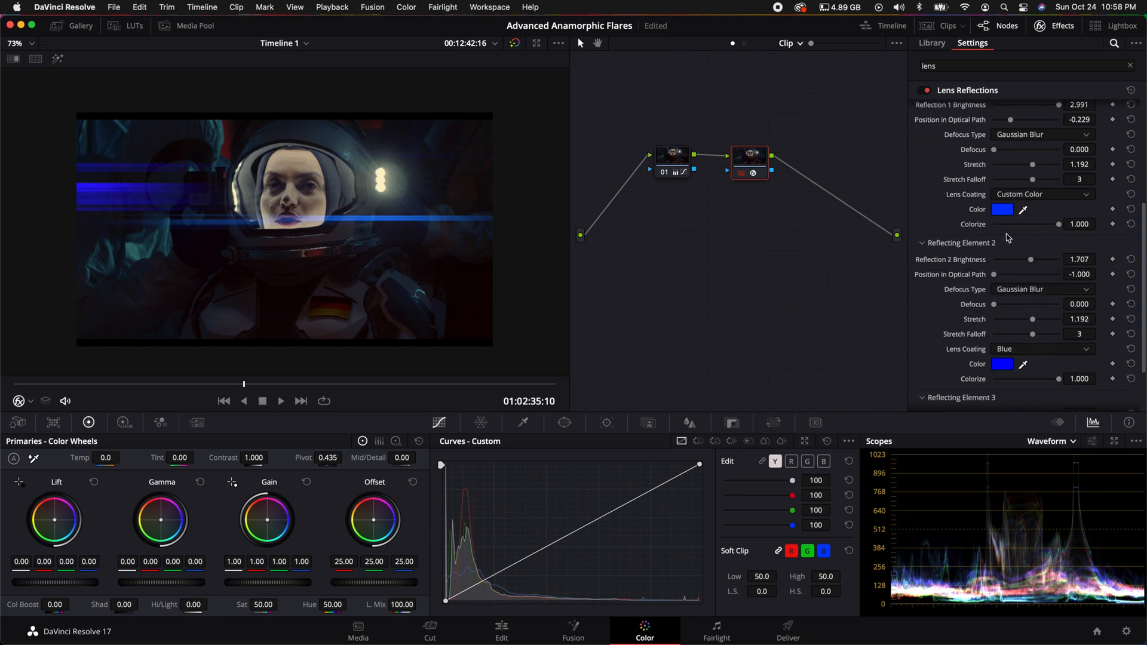
{"action": "mouse_move", "coordinate": [1003, 365]}
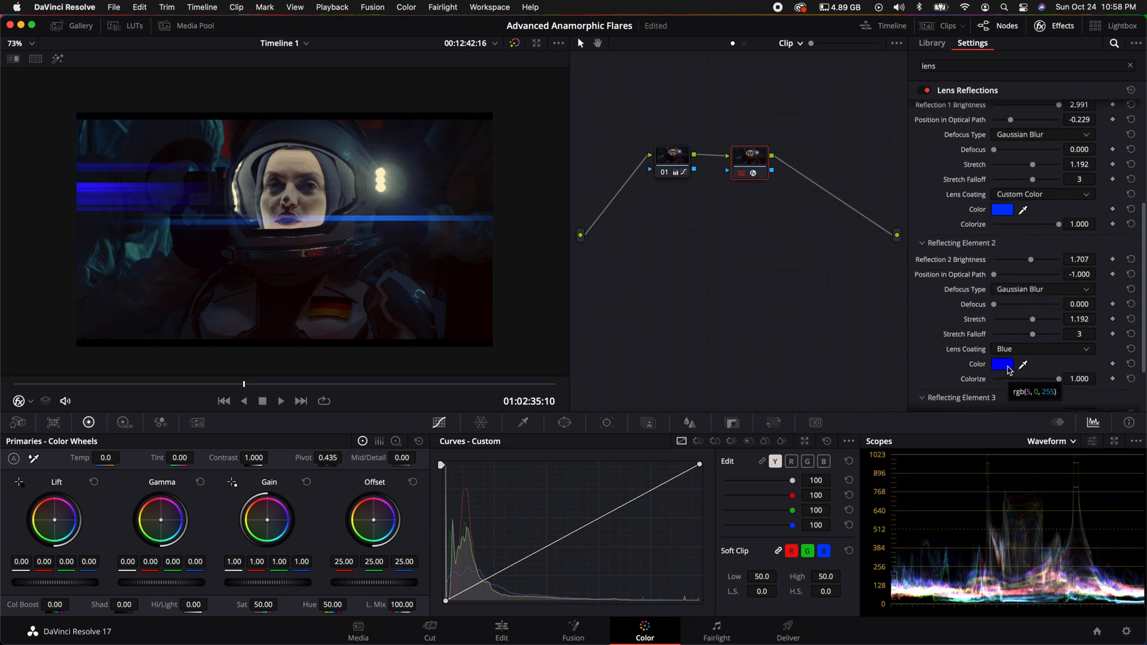
{"action": "left_click", "coordinate": [1003, 364]}
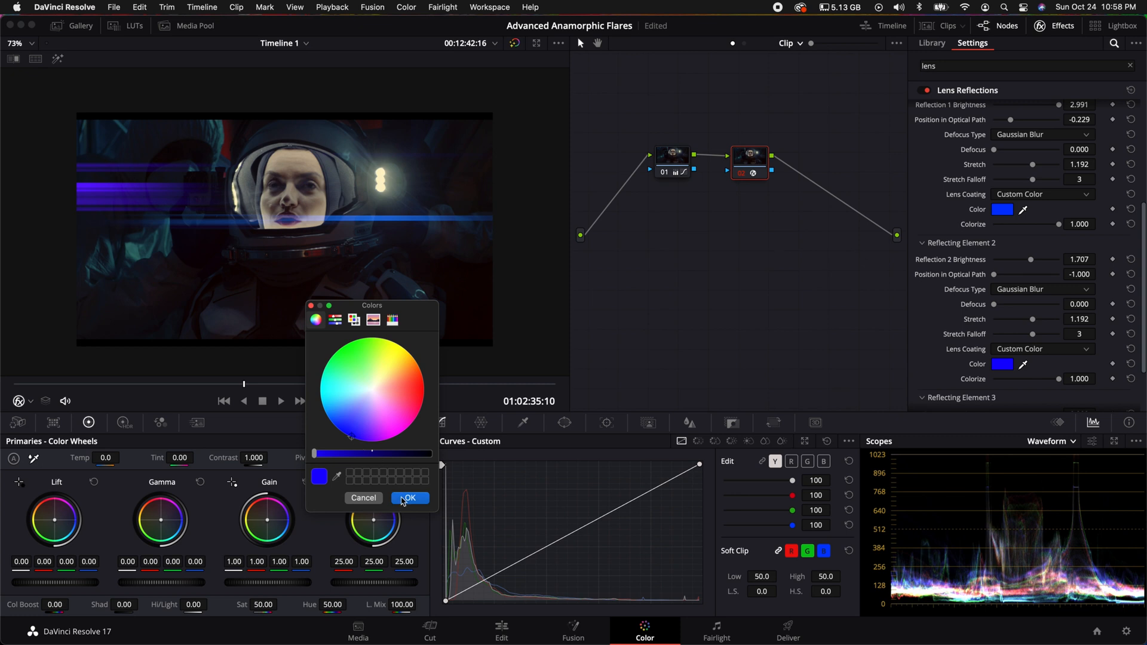
{"action": "left_click", "coordinate": [410, 498]}
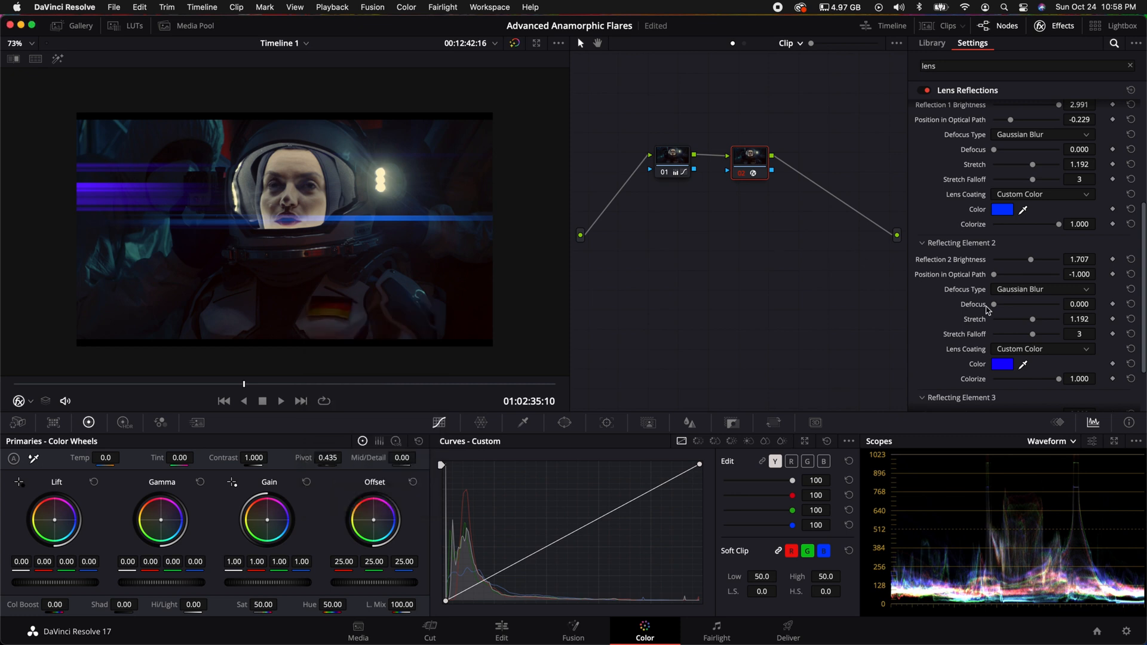
{"action": "mouse_move", "coordinate": [1037, 328]}
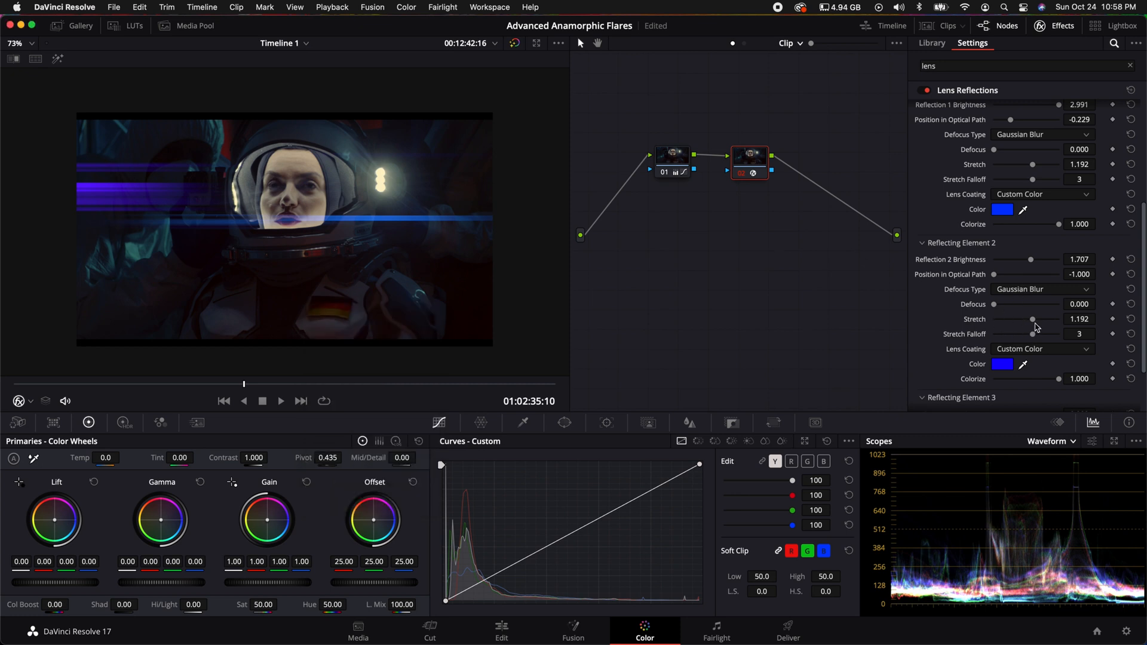
Shorten the second reflection's stretch to about 0.606.
{"action": "left_click_drag", "start_coordinate": [1032, 319], "coordinate": [1025, 319]}
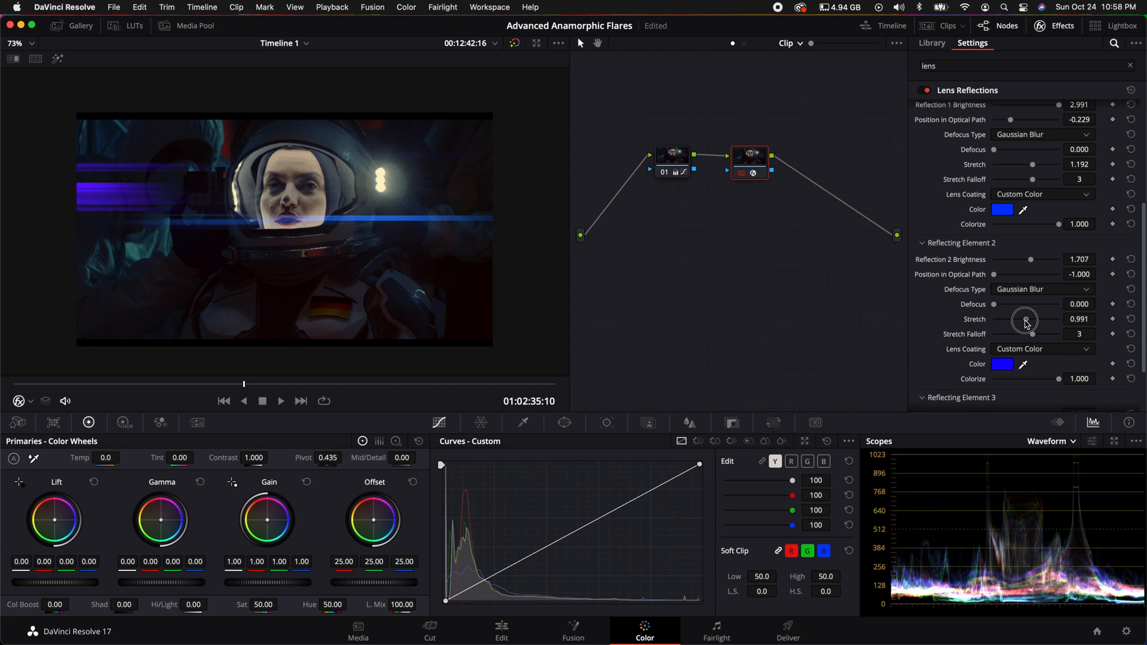
{"action": "left_click_drag", "start_coordinate": [1024, 320], "coordinate": [1014, 320]}
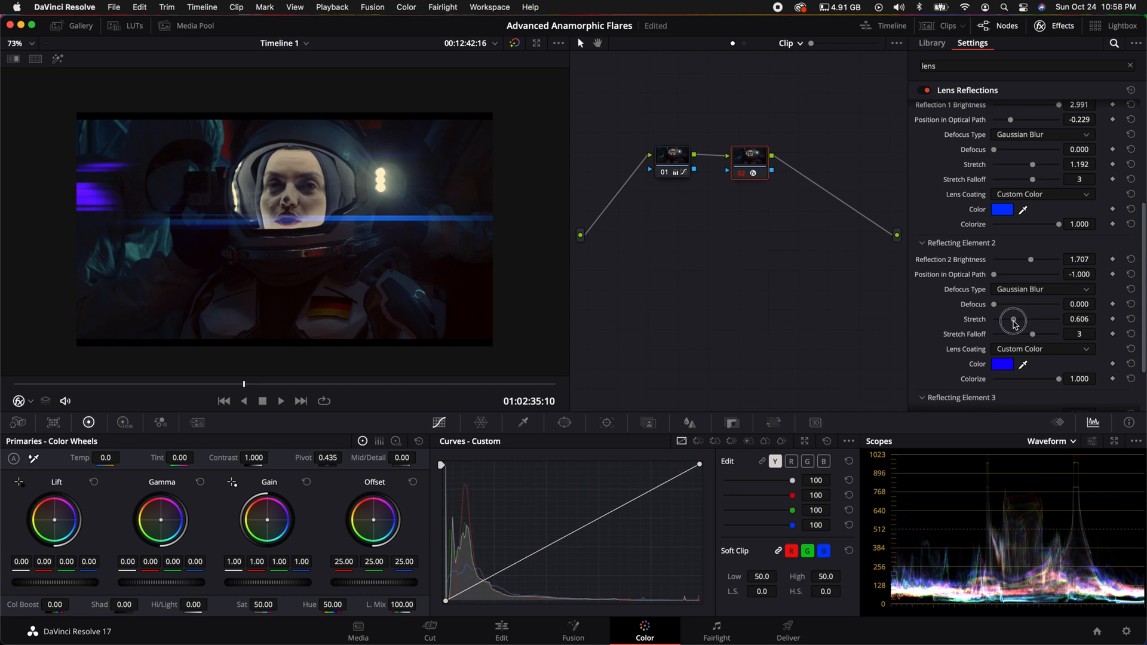
{"action": "left_click_drag", "start_coordinate": [1014, 319], "coordinate": [1005, 322]}
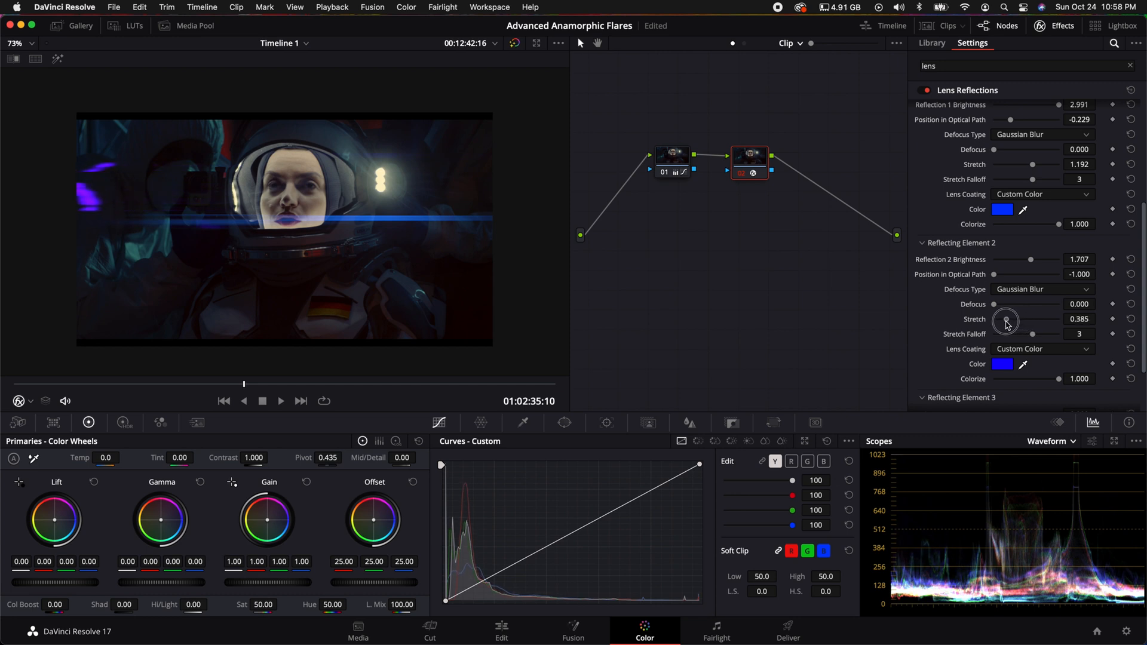
{"action": "left_click_drag", "start_coordinate": [1007, 322], "coordinate": [999, 323]}
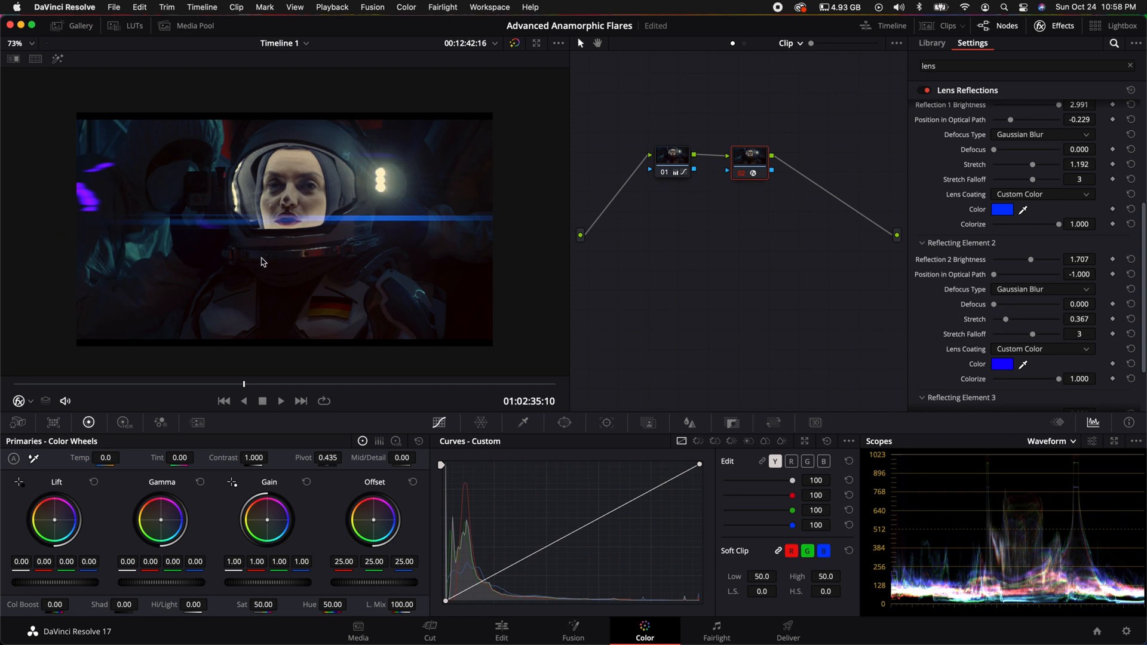
{"action": "mouse_move", "coordinate": [920, 309]}
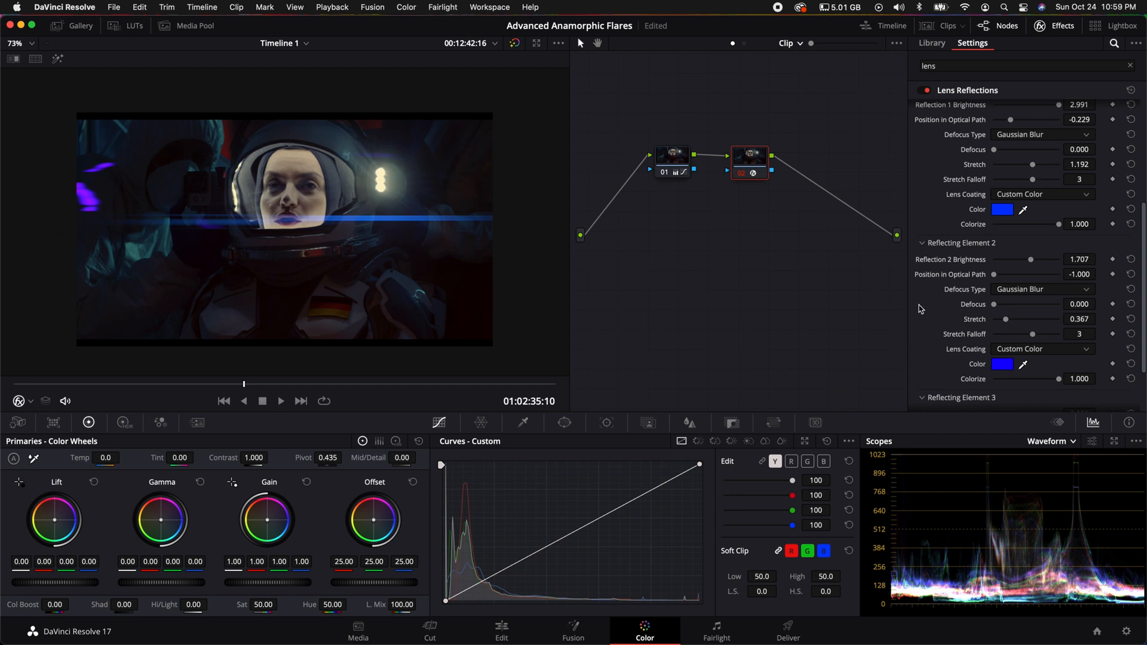
Move Reflection 2 to -0.340 in the optical path and dim it to about 1.
{"action": "left_click_drag", "start_coordinate": [993, 275], "coordinate": [999, 275]}
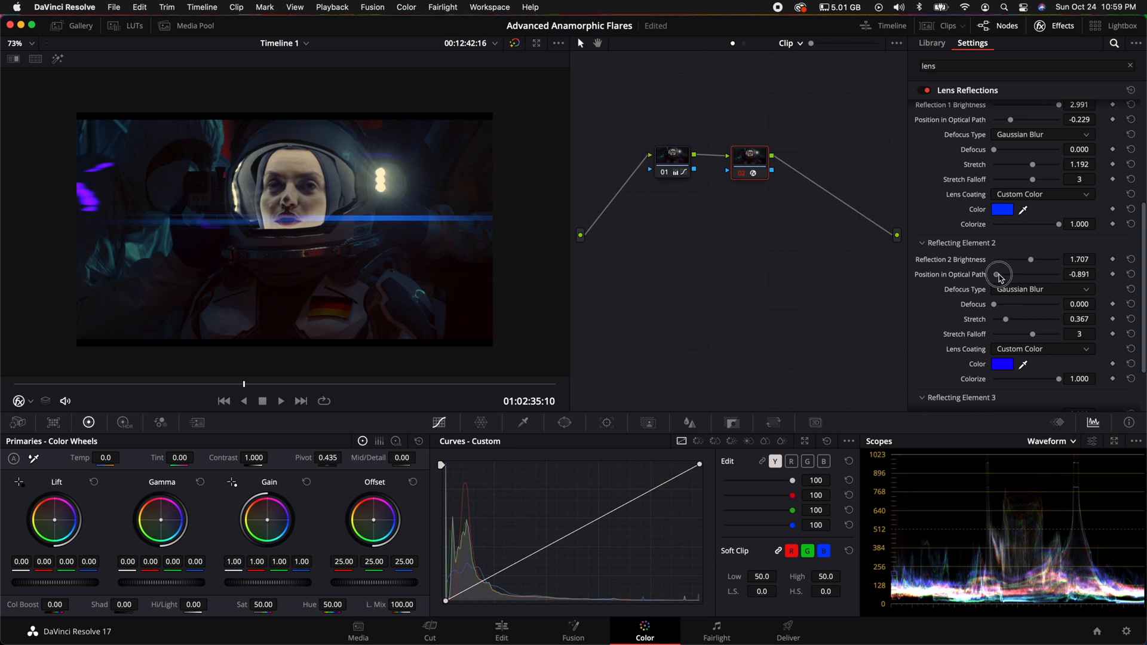
{"action": "left_click_drag", "start_coordinate": [999, 274], "coordinate": [1008, 274]}
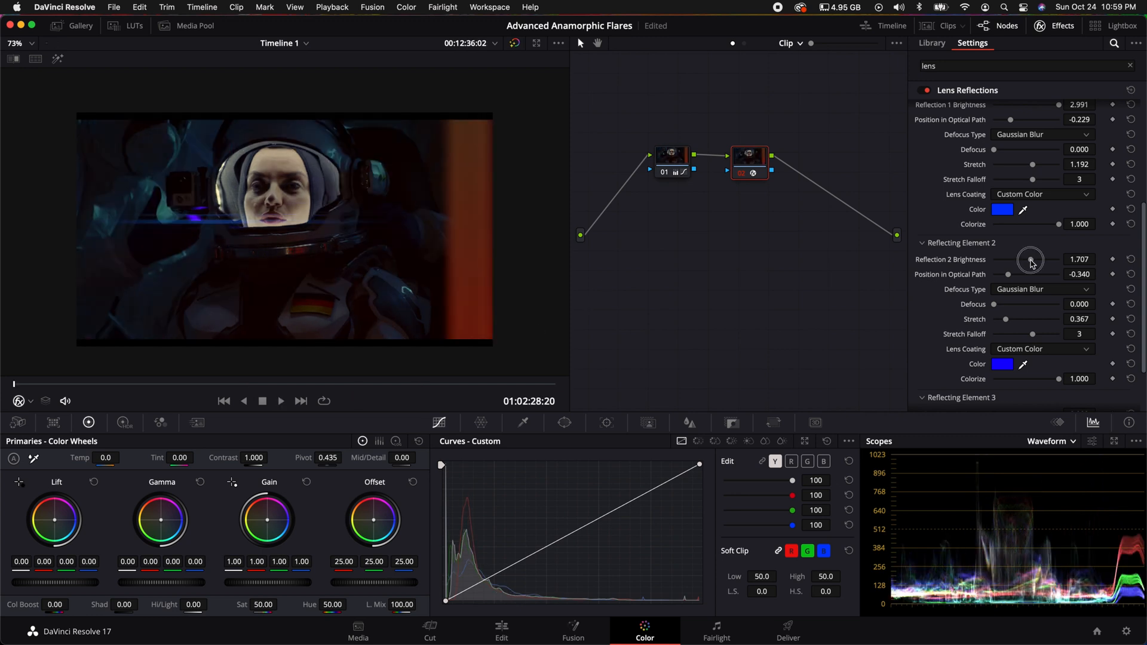
{"action": "left_click_drag", "start_coordinate": [1032, 259], "coordinate": [1021, 260]}
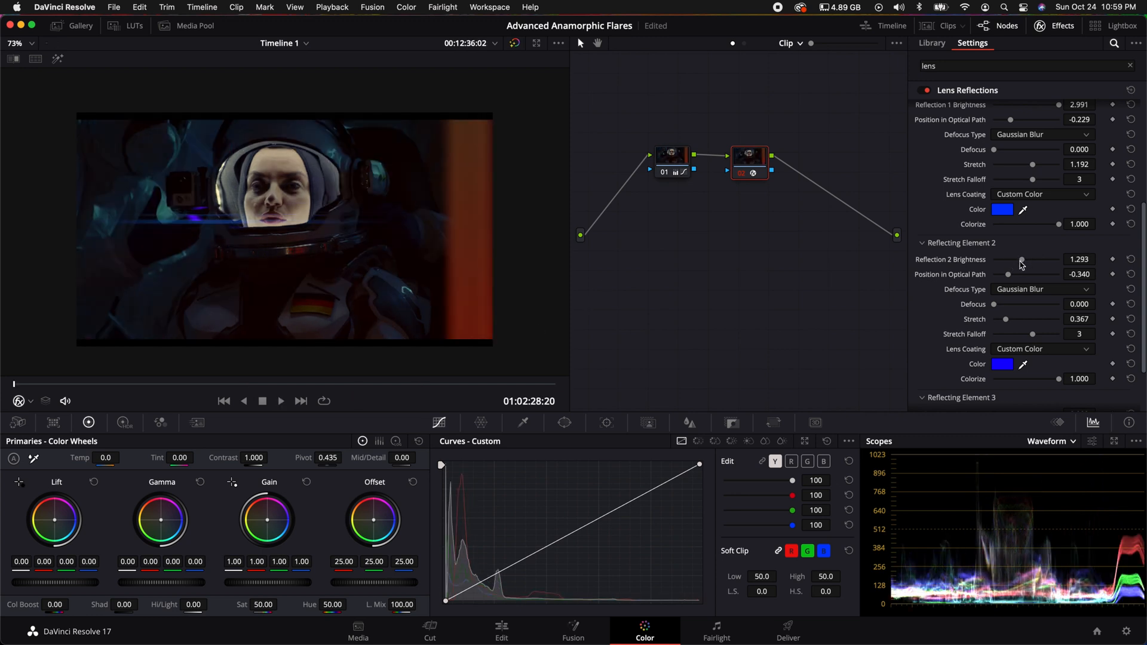
{"action": "left_click", "coordinate": [280, 401]}
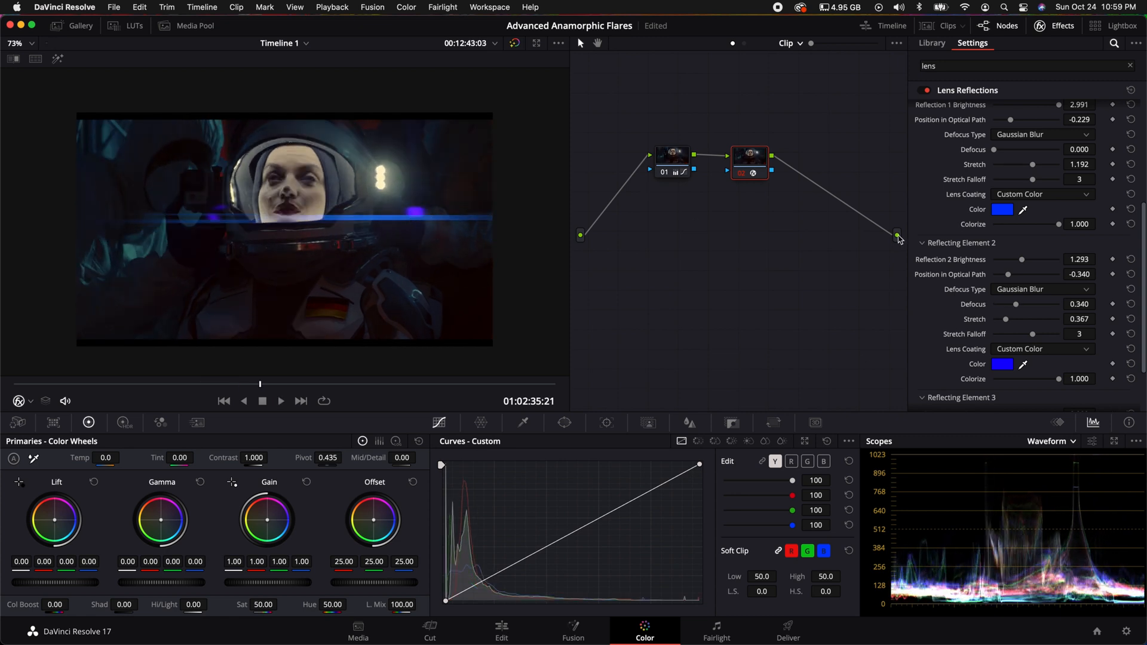
{"action": "left_click_drag", "start_coordinate": [1024, 259], "coordinate": [1016, 259]}
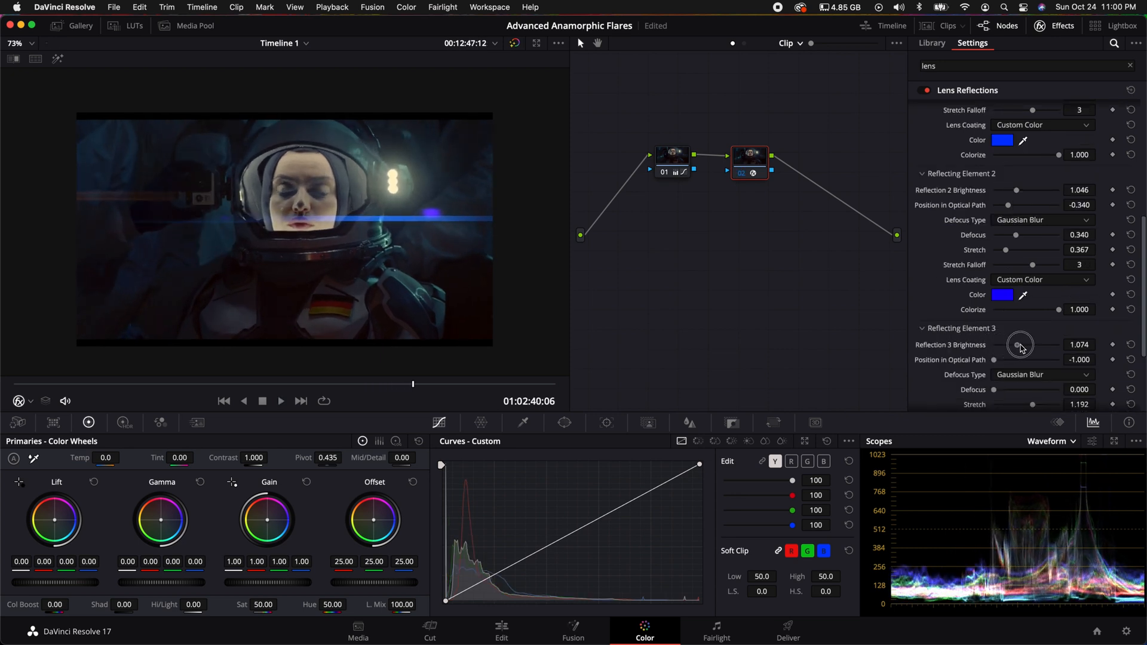
Raise Reflection 3 brightness to about 2.9 and recolour it from orange to blue.
{"action": "left_click_drag", "start_coordinate": [1020, 344], "coordinate": [1056, 345]}
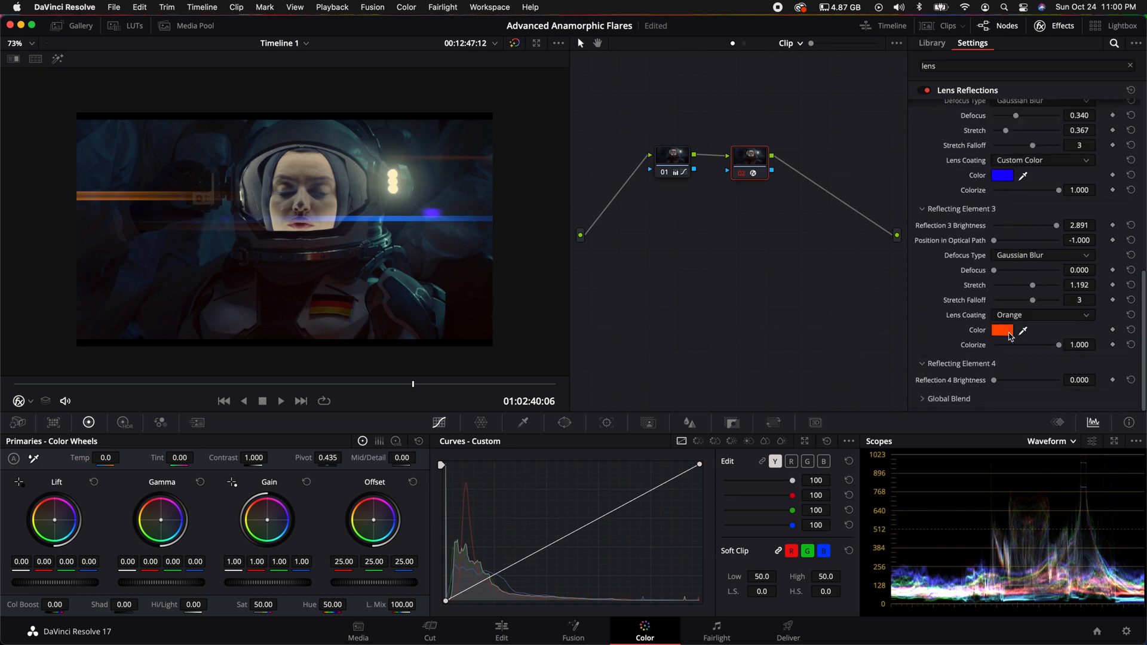
{"action": "left_click", "coordinate": [1004, 330]}
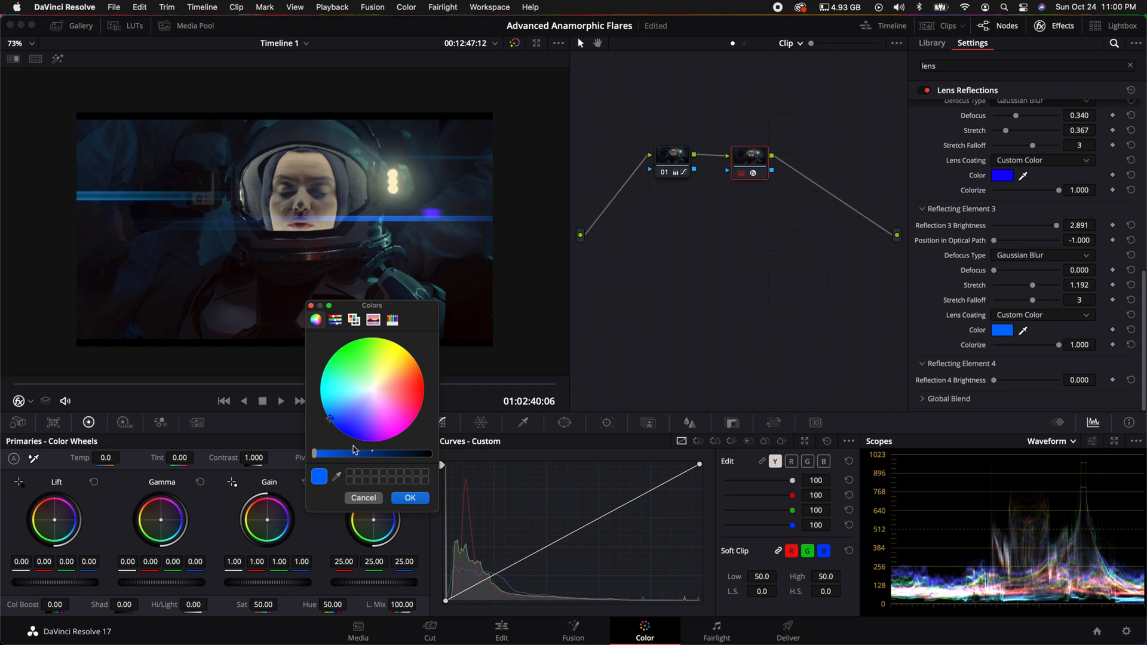
{"action": "left_click", "coordinate": [409, 498]}
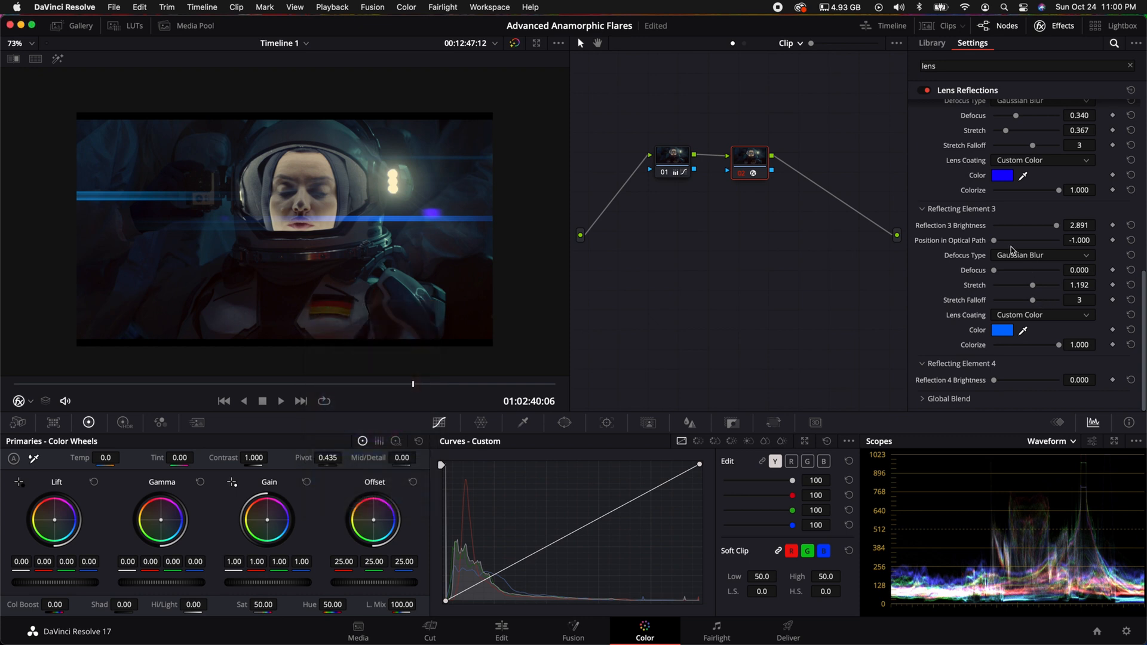
Try positions for the third reflection along the optical path and set its stretch to 2.000.
{"action": "left_click_drag", "start_coordinate": [995, 240], "coordinate": [1003, 240]}
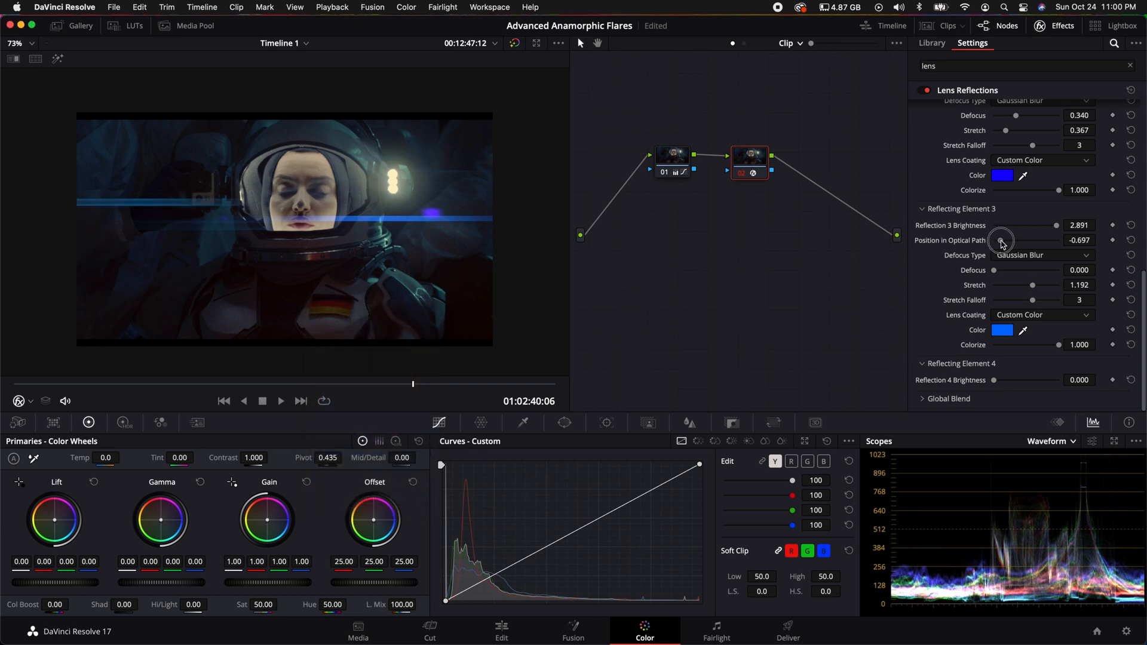
{"action": "left_click_drag", "start_coordinate": [1001, 240], "coordinate": [1011, 240]}
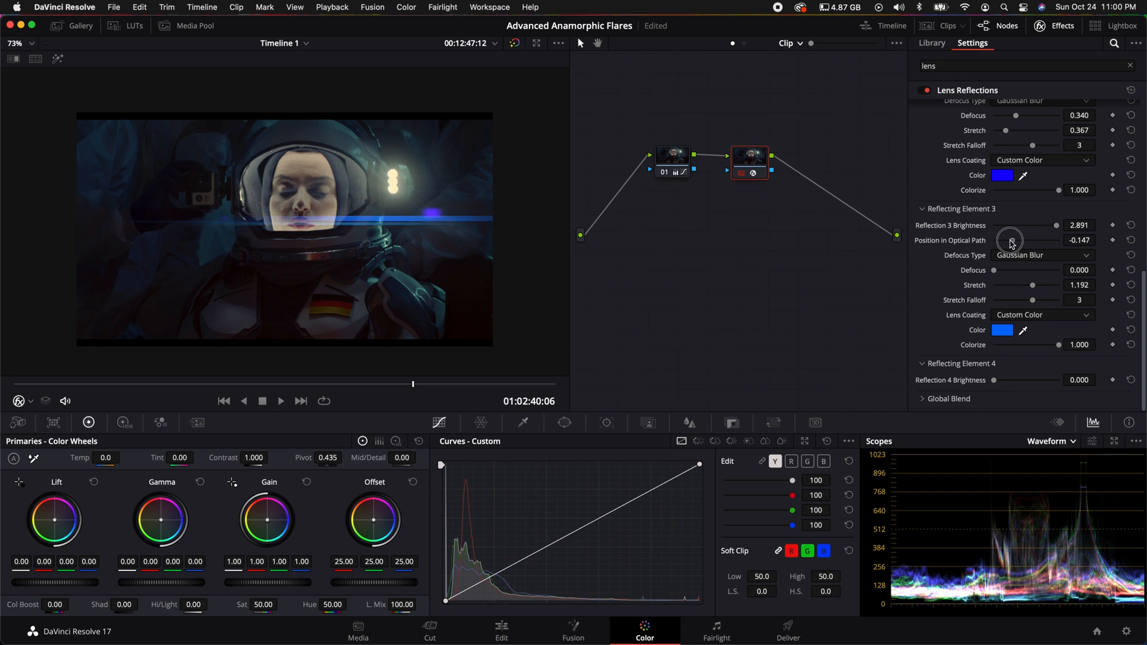
{"action": "left_click_drag", "start_coordinate": [1010, 241], "coordinate": [1003, 242]}
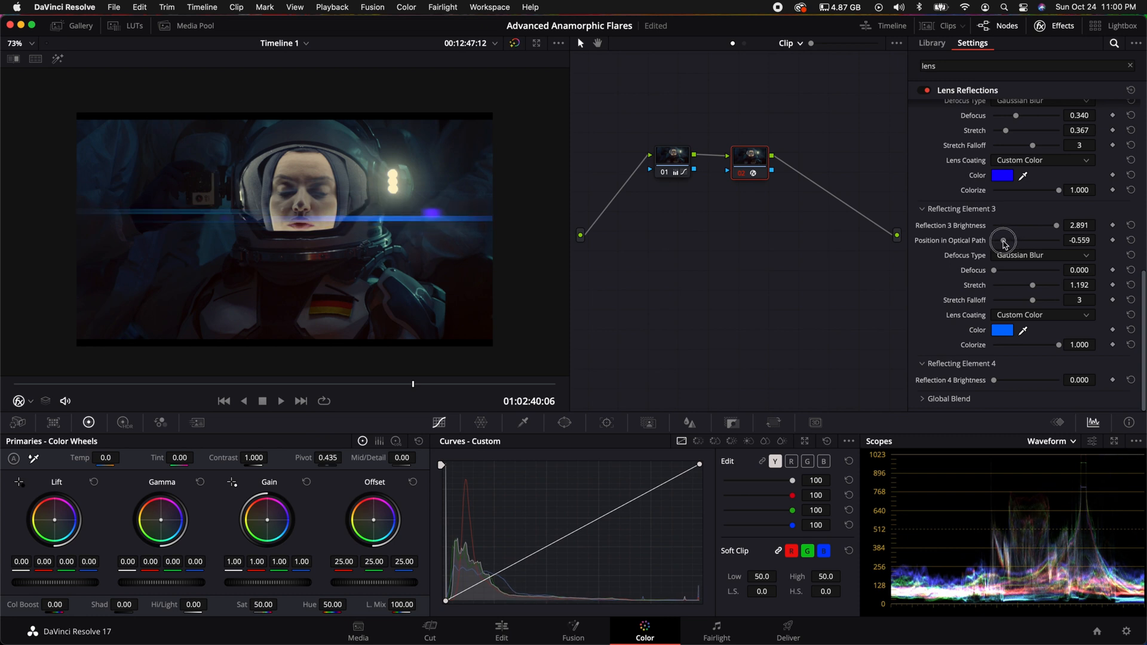
{"action": "left_click_drag", "start_coordinate": [1039, 240], "coordinate": [1017, 240]}
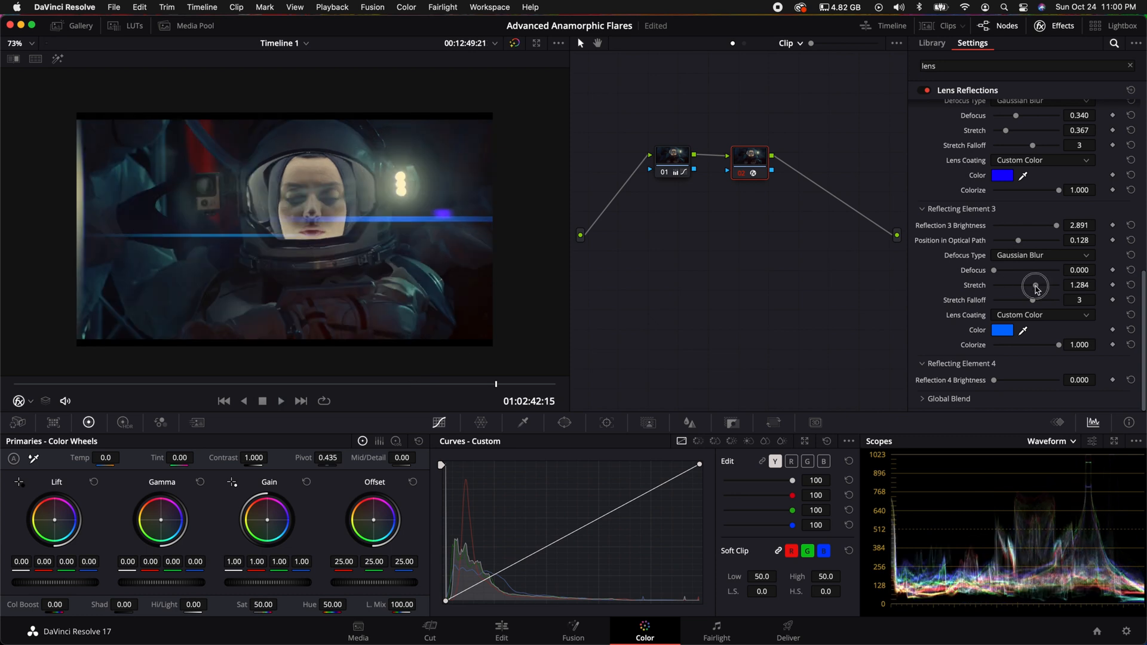
{"action": "left_click_drag", "start_coordinate": [1035, 286], "coordinate": [1079, 285]}
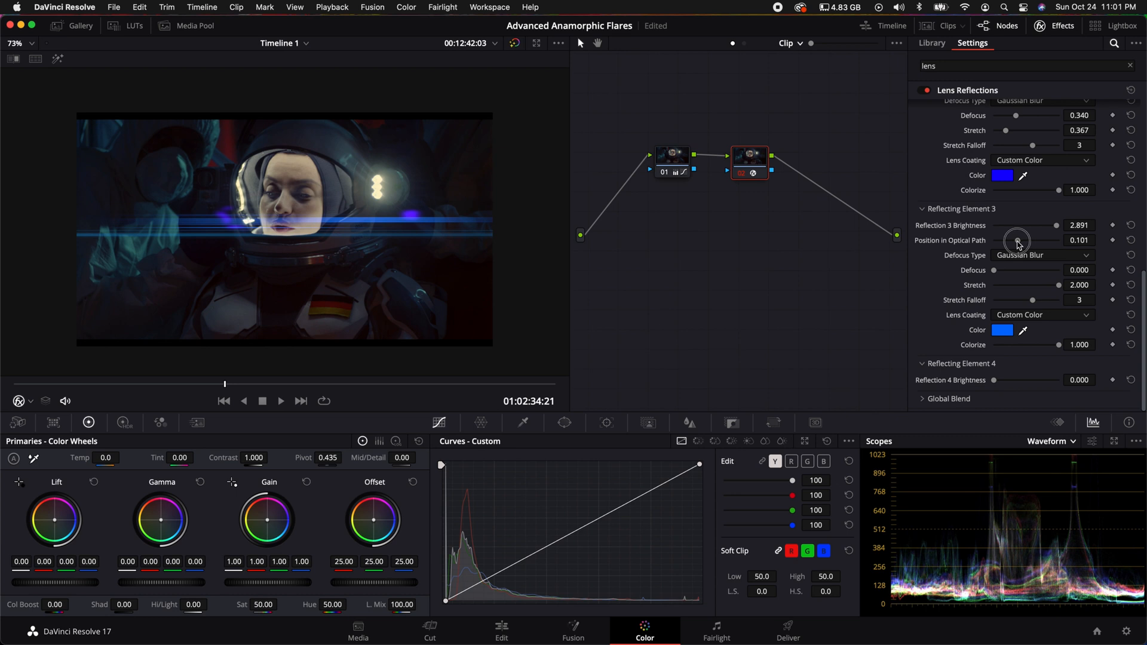
Push Reflection 3 to path position -1.000 and dim it to 0.854.
{"action": "left_click_drag", "start_coordinate": [1017, 241], "coordinate": [1010, 240]}
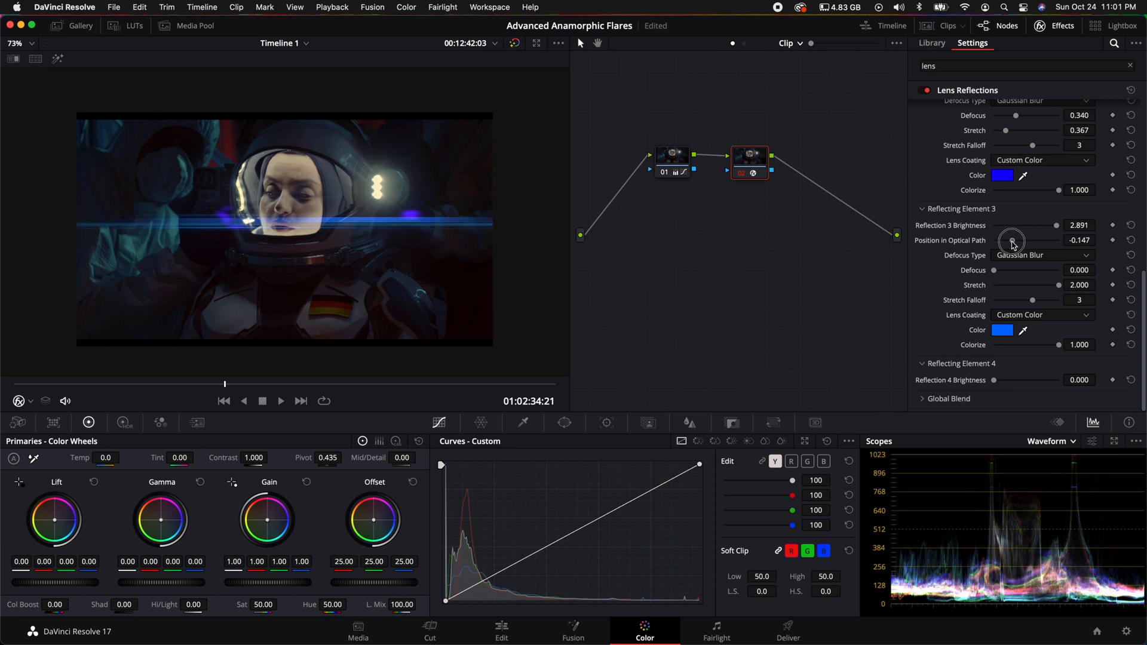
{"action": "left_click_drag", "start_coordinate": [1013, 241], "coordinate": [1004, 243]}
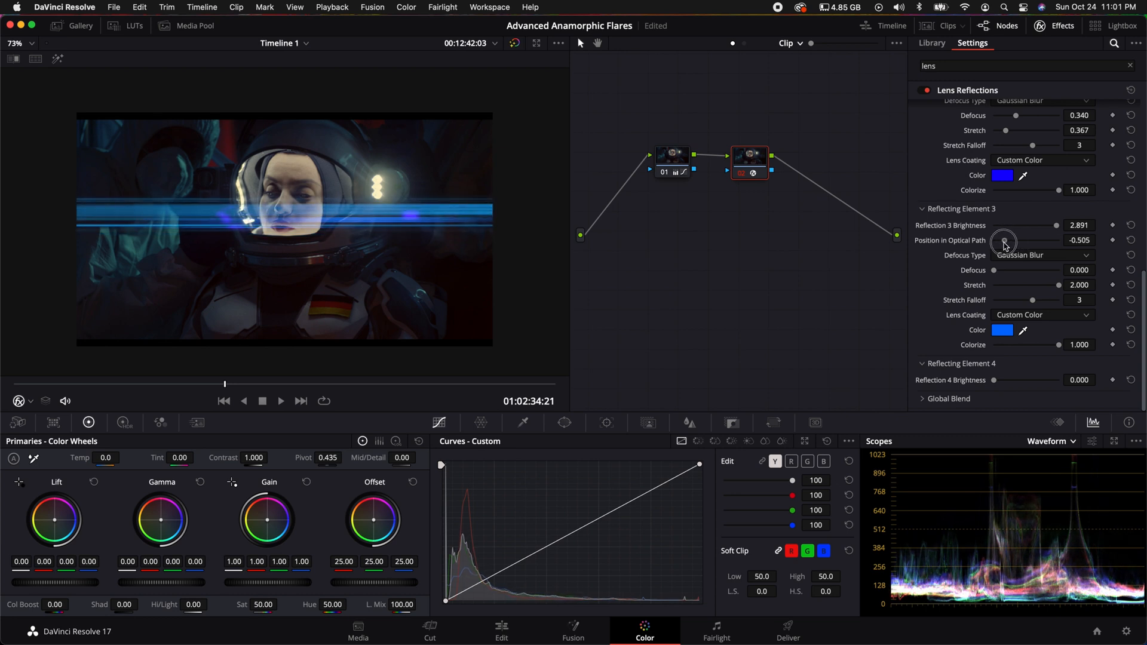
{"action": "left_click_drag", "start_coordinate": [1006, 242], "coordinate": [1003, 242]}
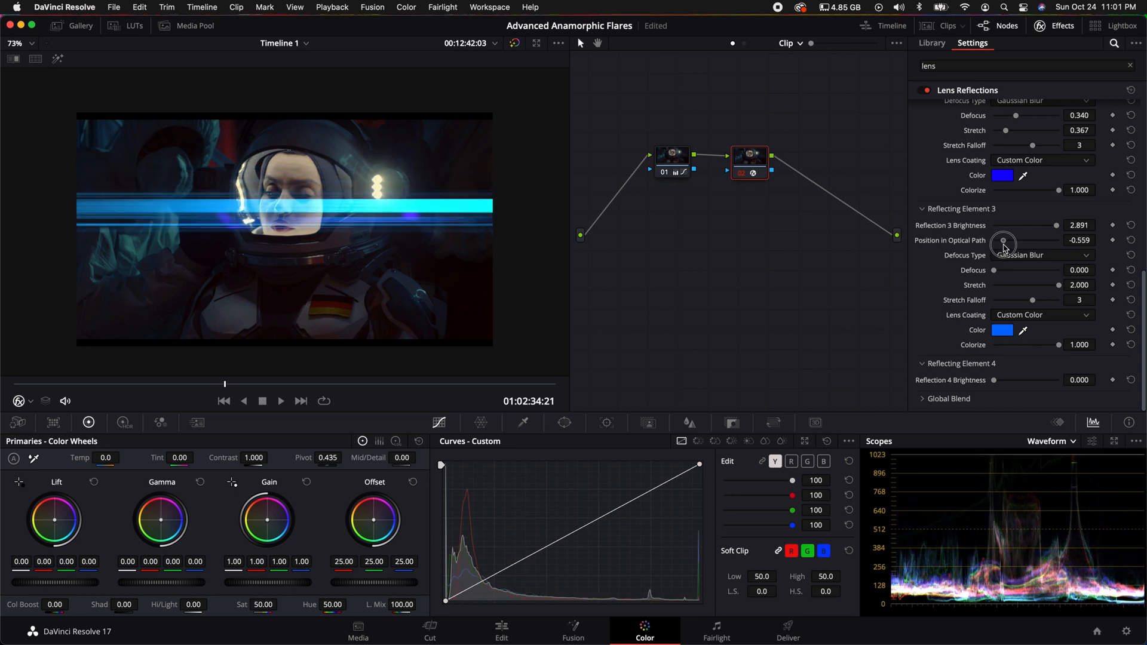
{"action": "left_click_drag", "start_coordinate": [1003, 243], "coordinate": [1010, 243]}
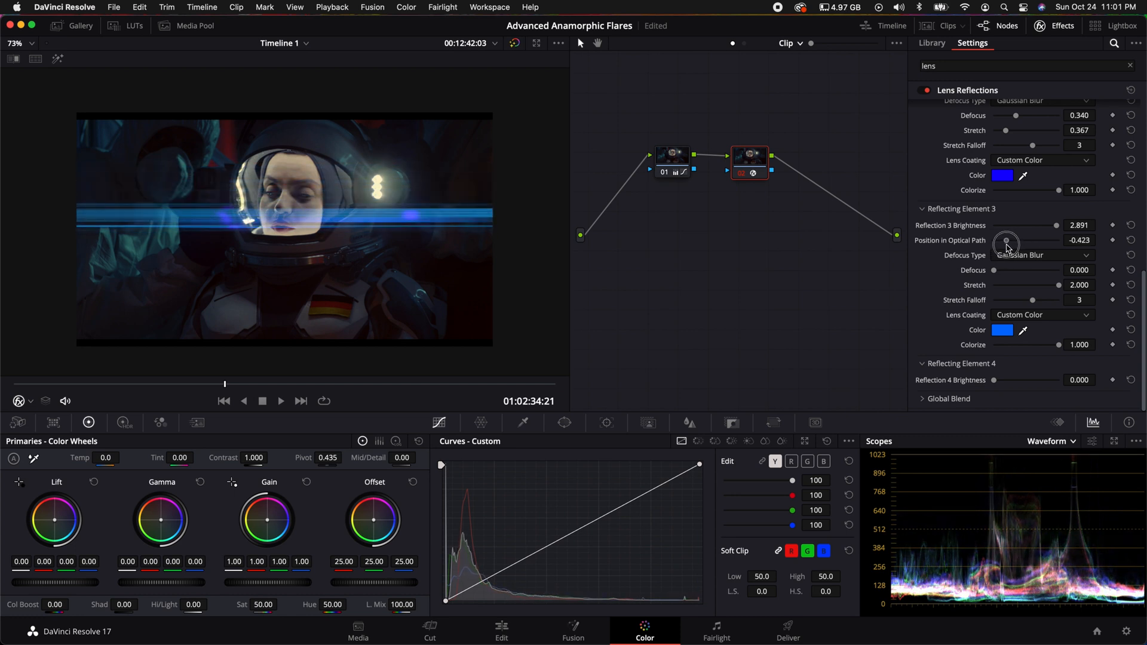
{"action": "left_click_drag", "start_coordinate": [1006, 243], "coordinate": [995, 243]}
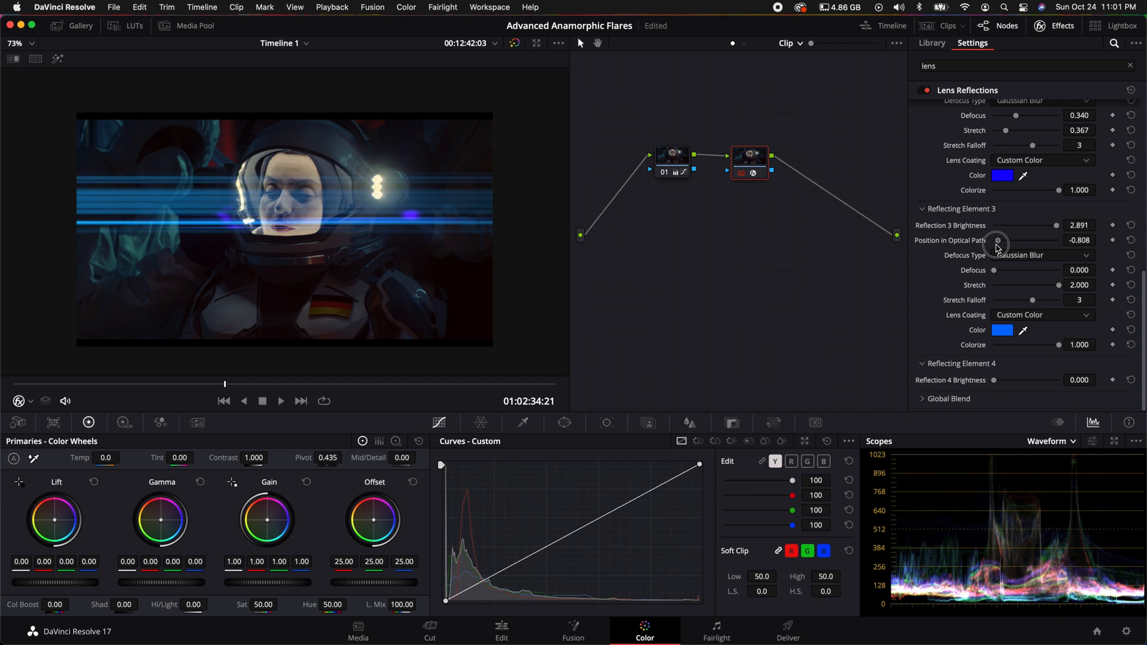
{"action": "left_click_drag", "start_coordinate": [997, 244], "coordinate": [994, 243]}
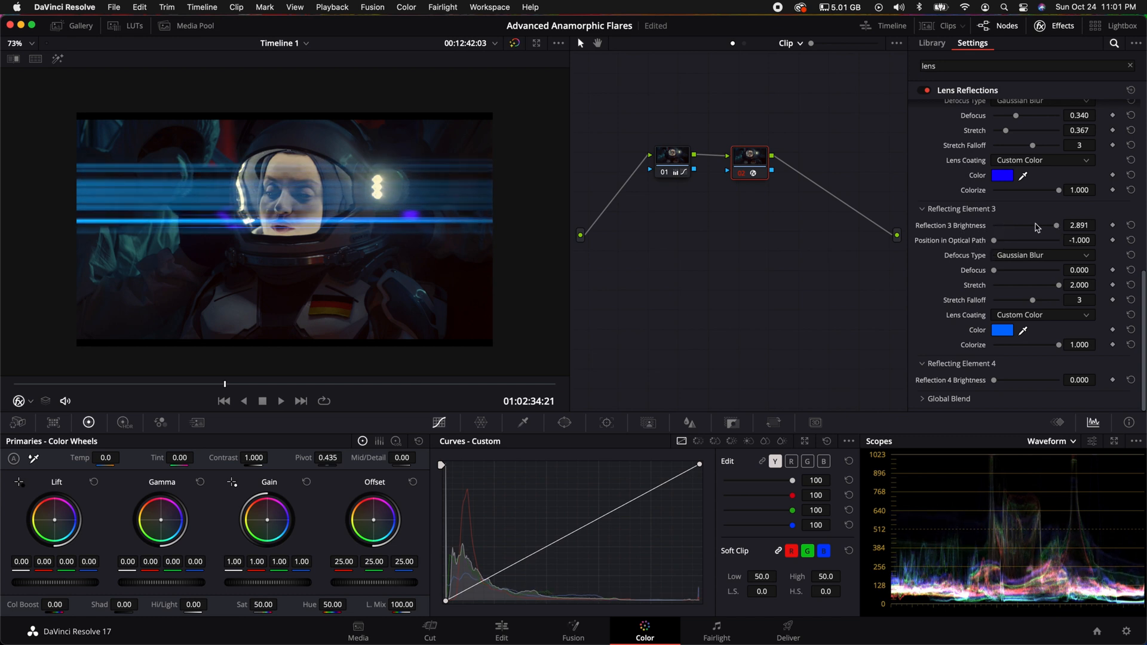
{"action": "left_click_drag", "start_coordinate": [1056, 225], "coordinate": [1013, 225]}
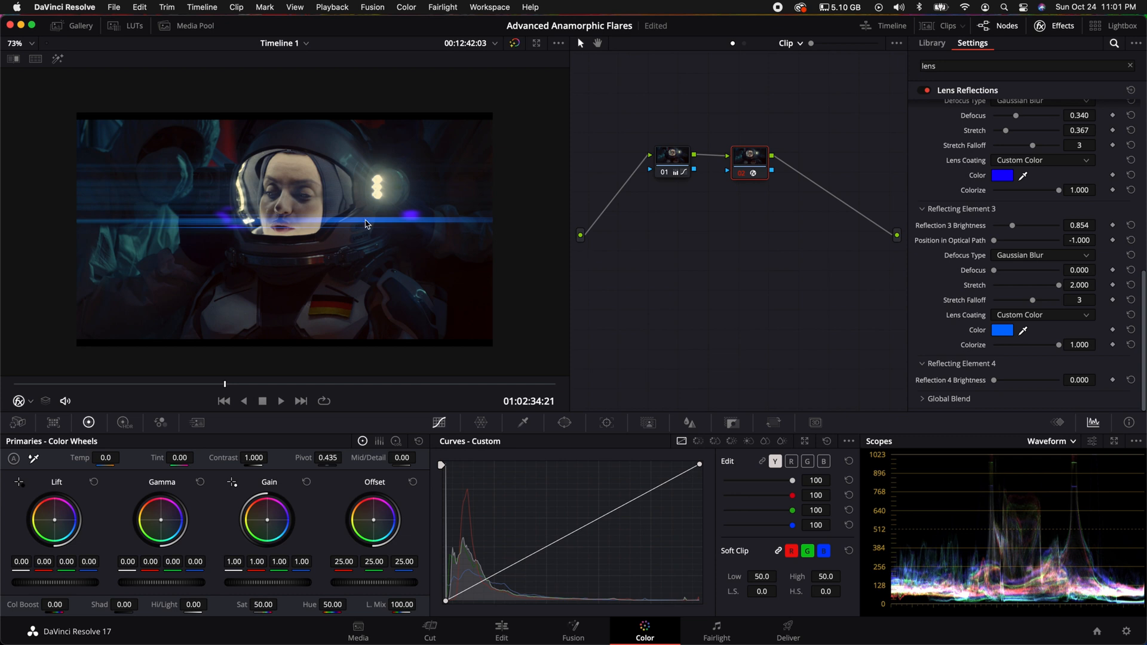
{"action": "mouse_move", "coordinate": [169, 213]}
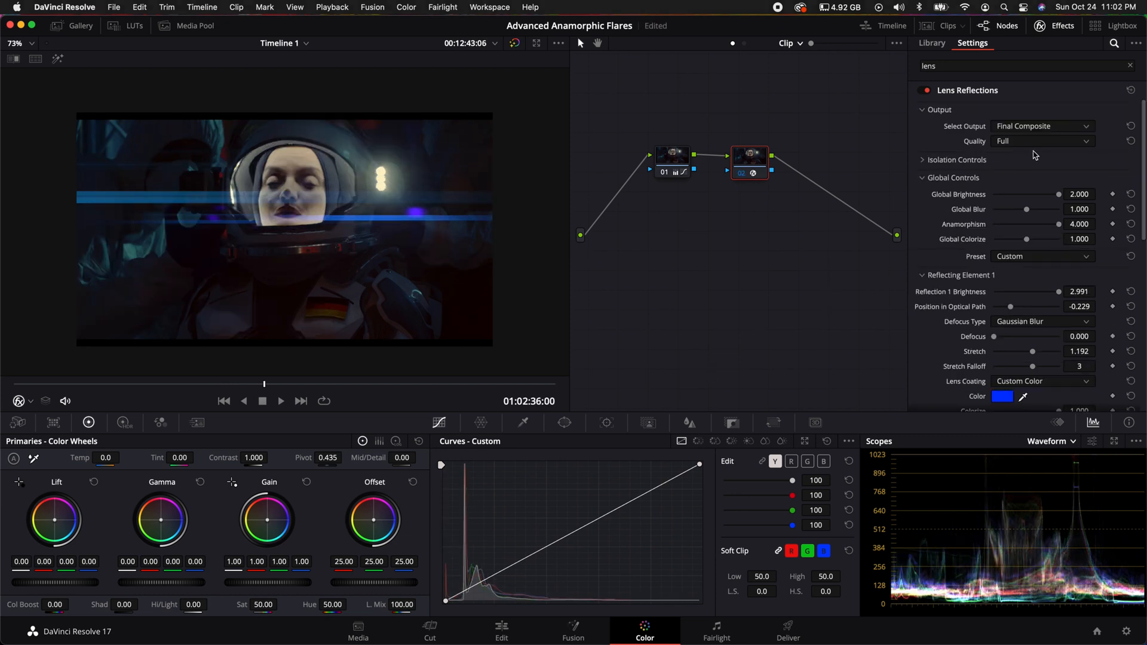
Defocus the green fourth reflection to about 0.532 and shorten its stretch.
{"action": "scroll", "scroll_direction": "down", "scroll_amount": 3}
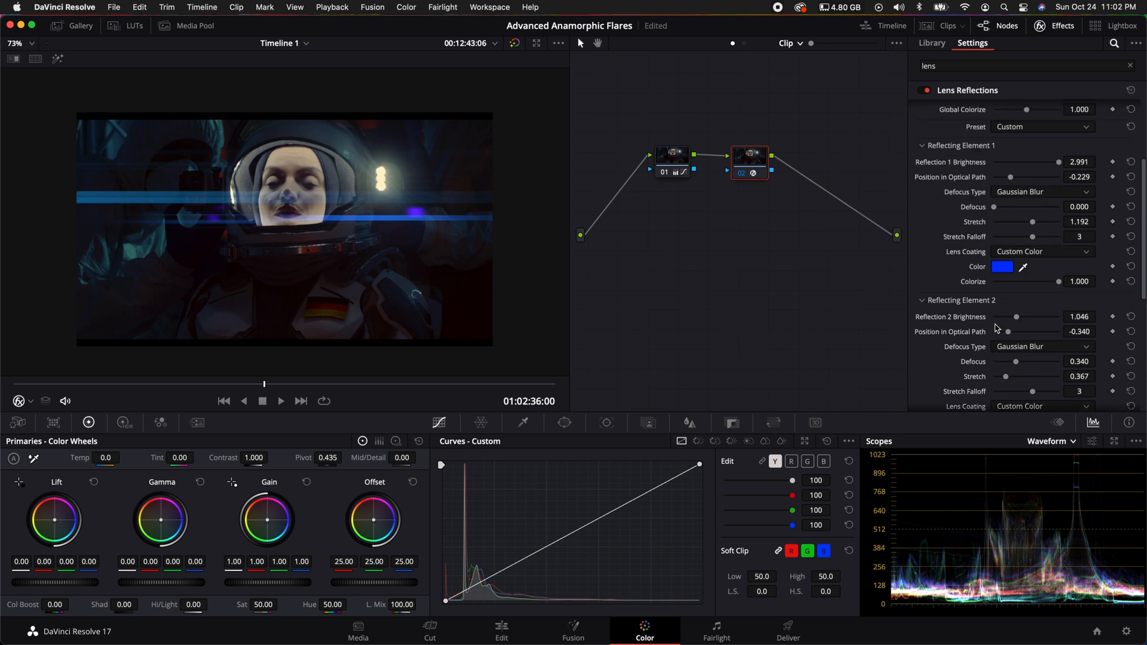
{"action": "scroll", "scroll_direction": "down", "scroll_amount": 3}
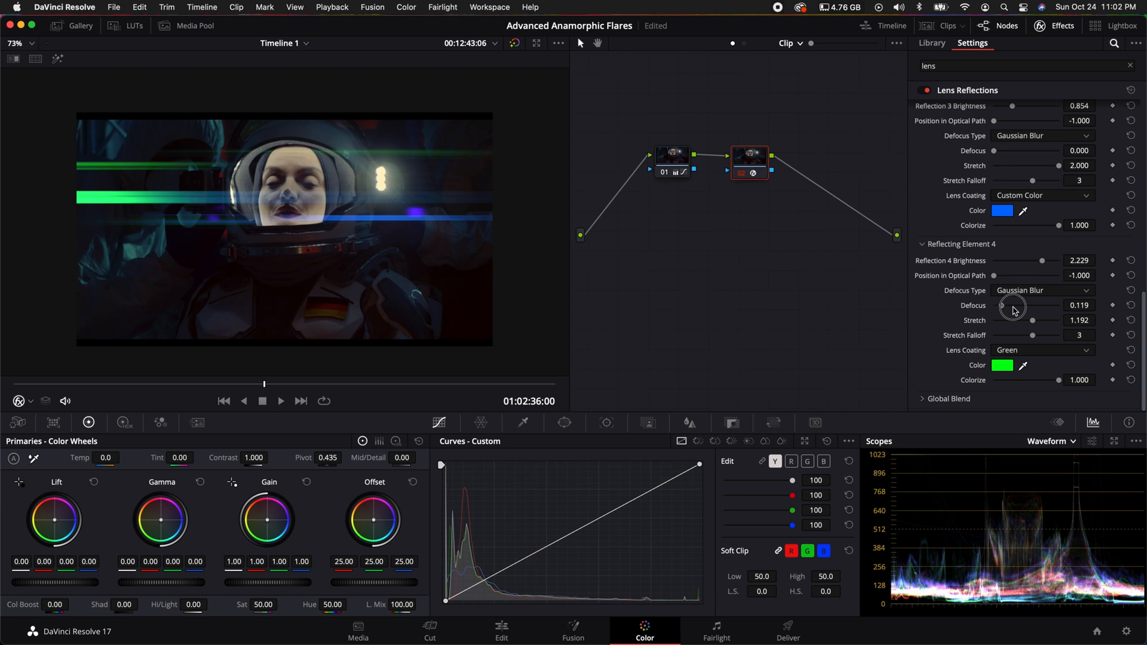
{"action": "left_click_drag", "start_coordinate": [1013, 306], "coordinate": [1028, 320]}
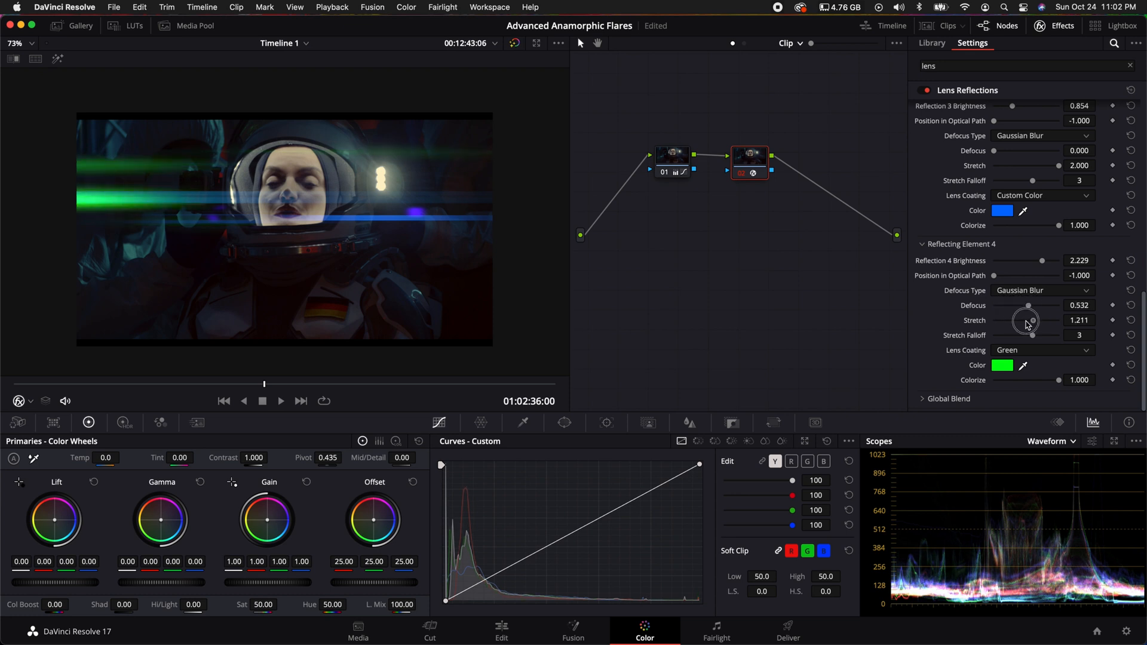
{"action": "left_click_drag", "start_coordinate": [1028, 320], "coordinate": [1016, 320]}
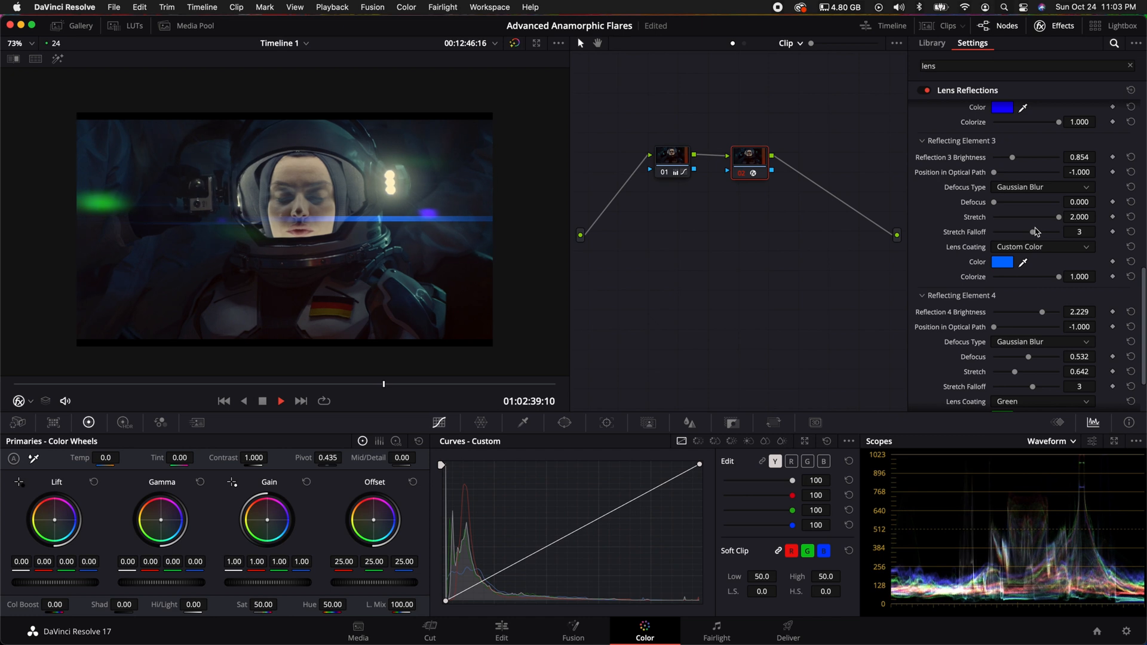
Play the clip to preview the green glow beside the blue streaks.
{"action": "left_click", "coordinate": [281, 400]}
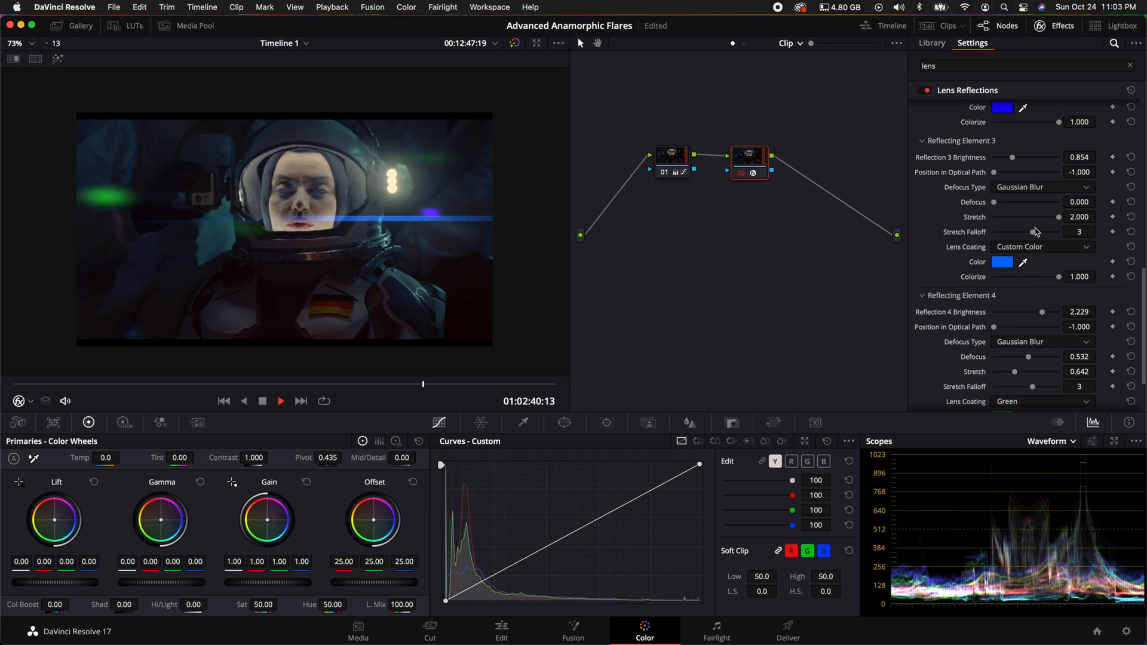